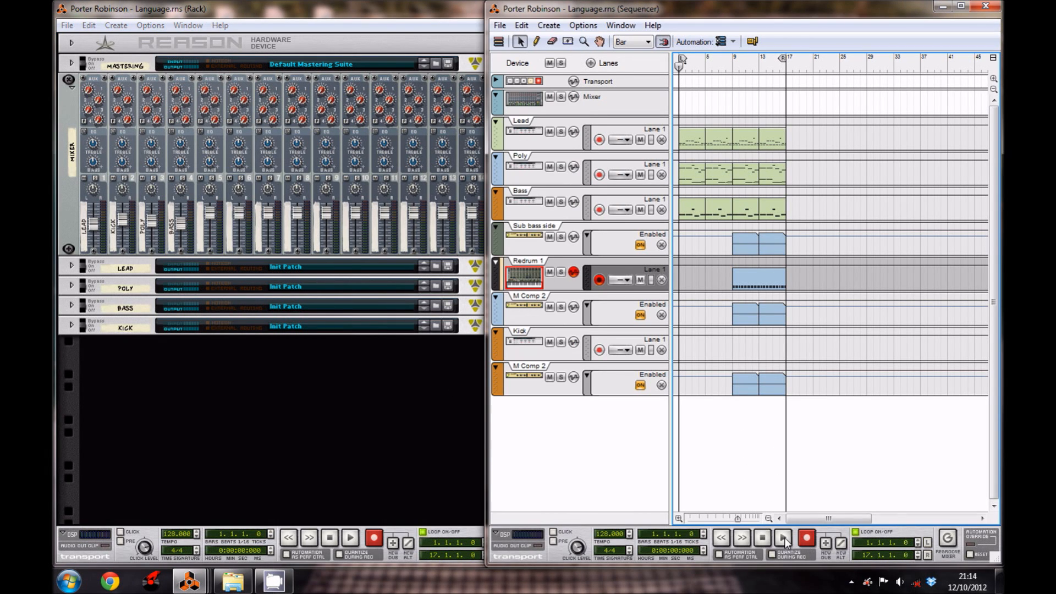
Play the Language song, then stop it and return to the start
left_click(783, 537)
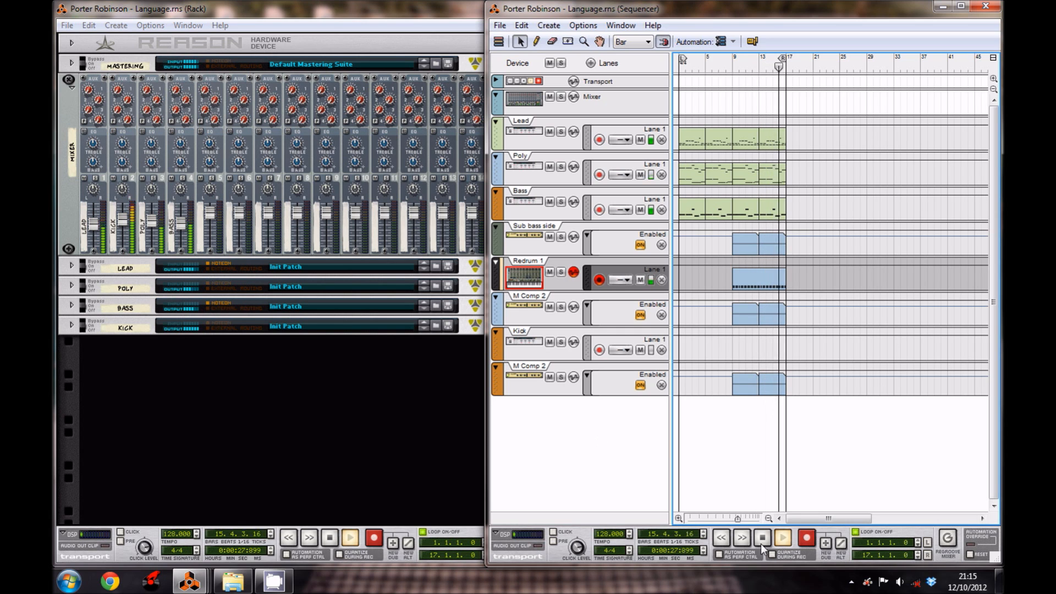
left_click(762, 538)
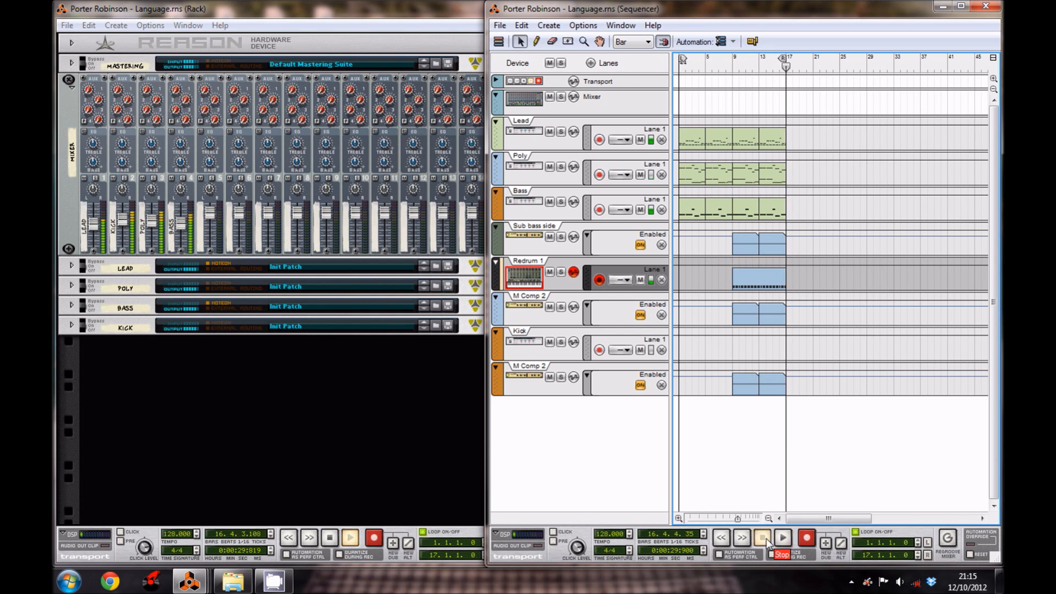
left_click(762, 537)
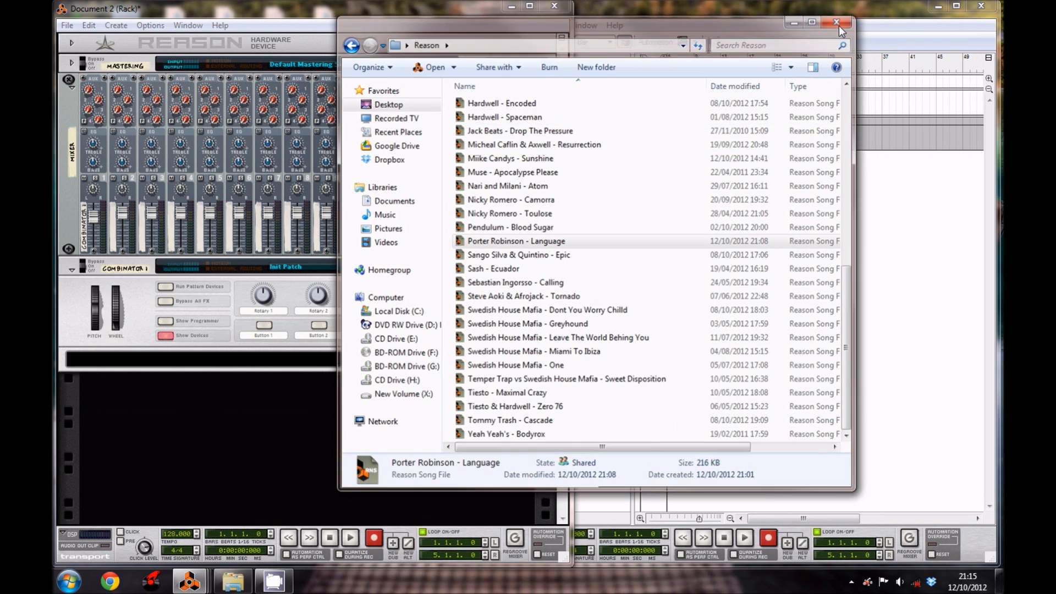
Close the song-files window and add a Thor Polysonic Synthesizer to the Combinator
left_click(837, 22)
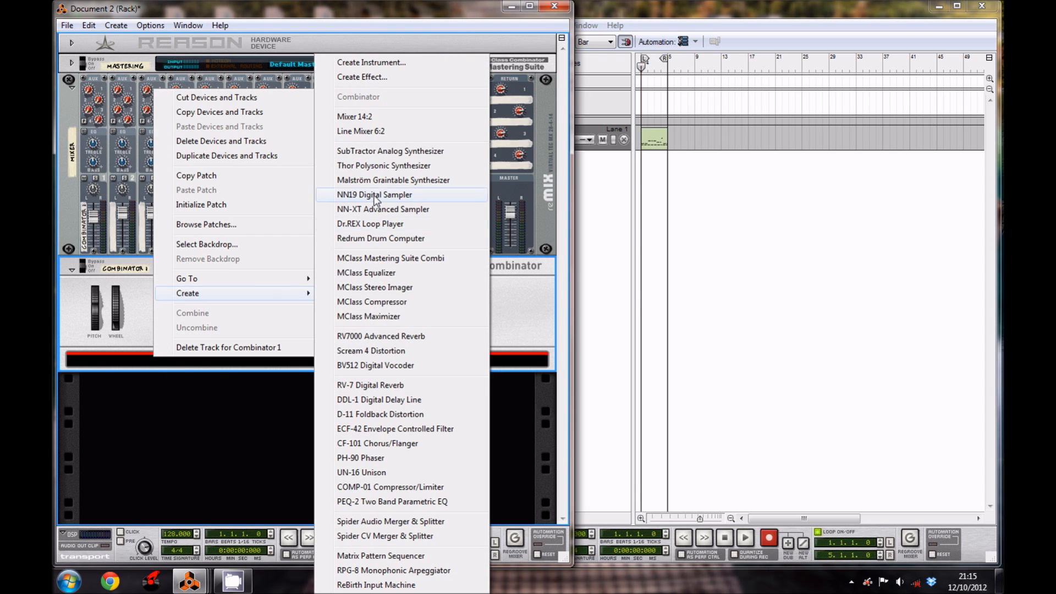
left_click(384, 165)
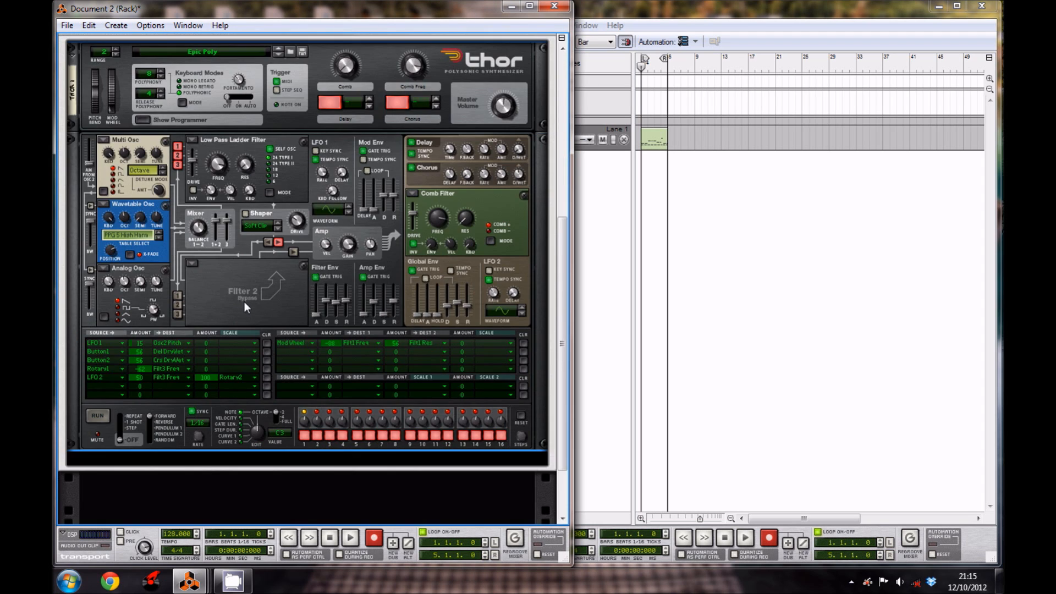
right_click(246, 307)
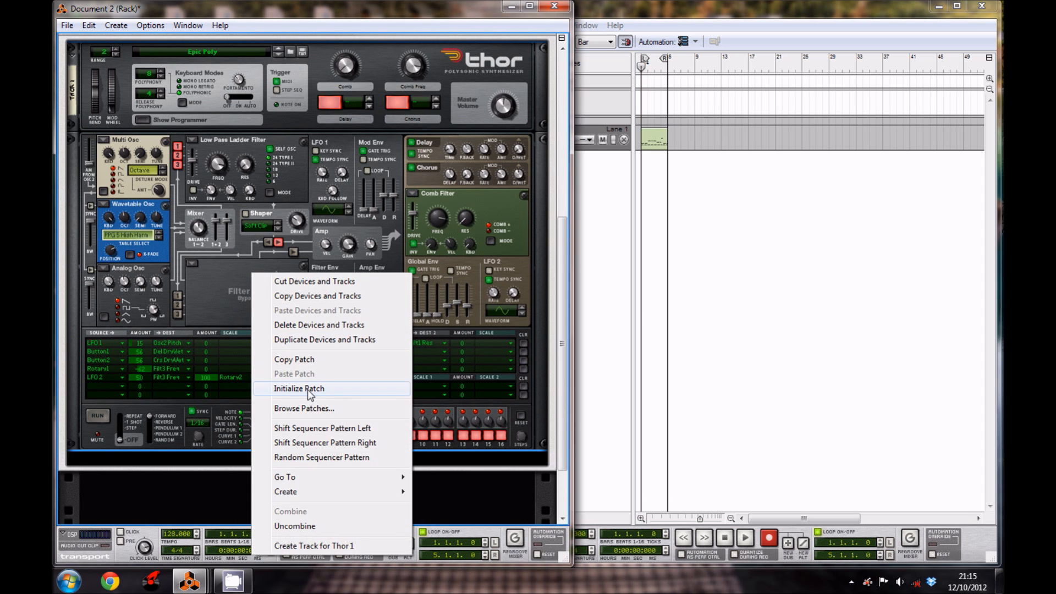
Initialize Thor's patch and raise the Filter 1 envelope amount to 65
left_click(298, 388)
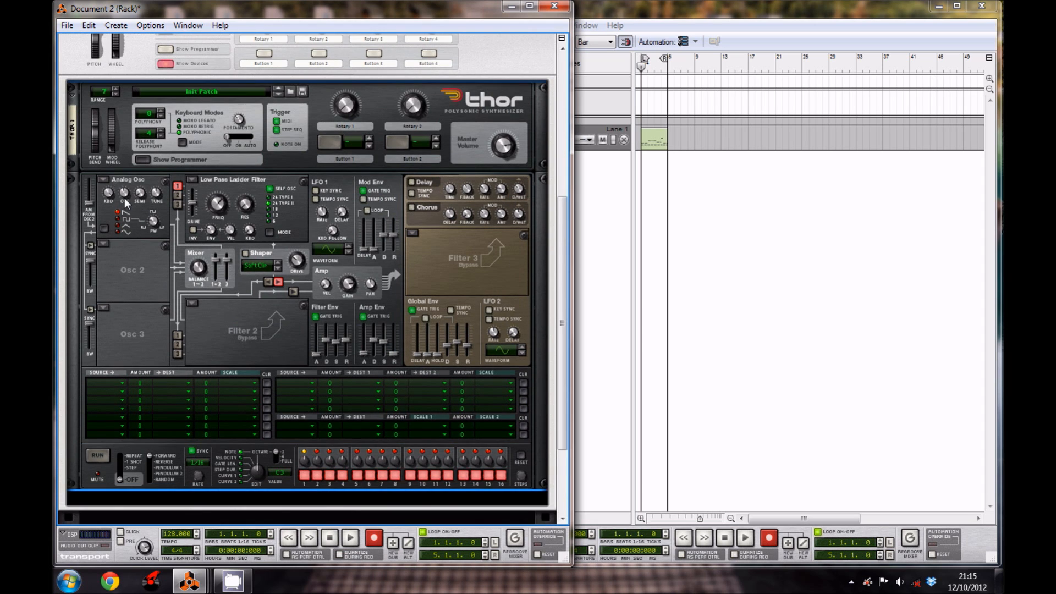
mouse_move(156, 204)
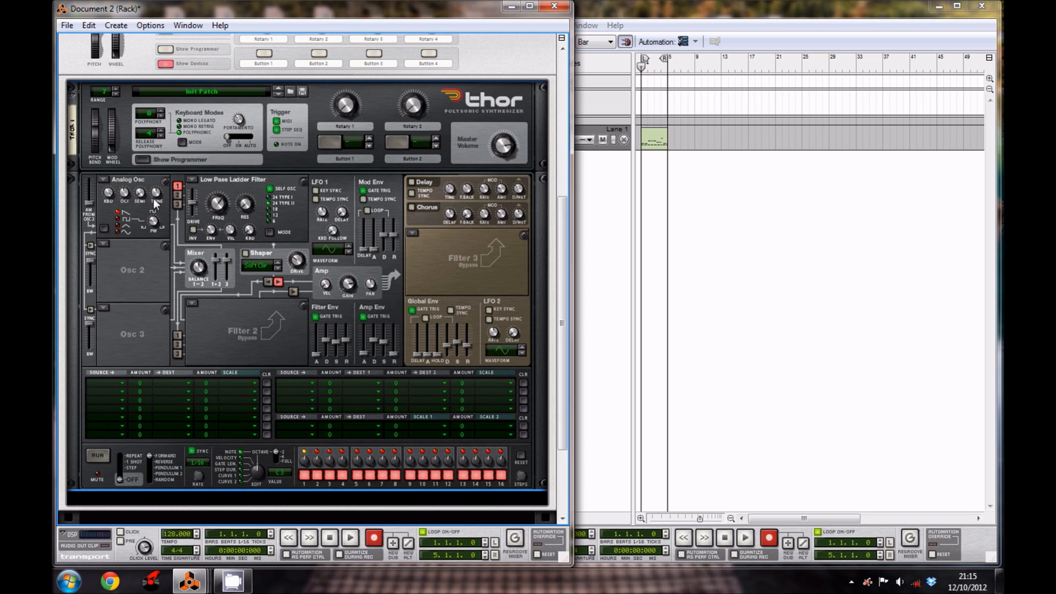
mouse_move(159, 195)
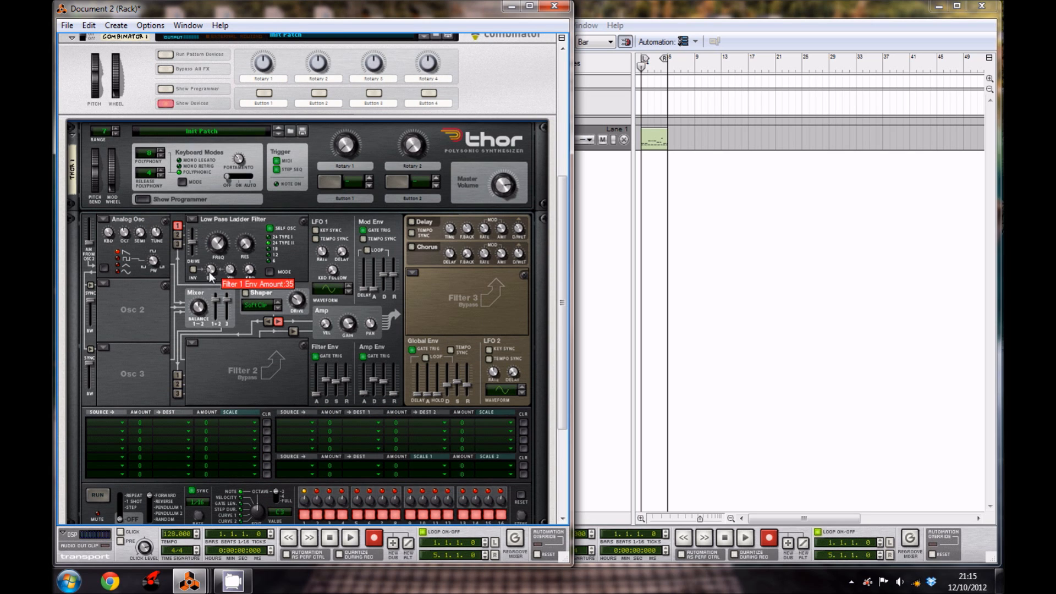
left_click_drag(210, 270, 189, 263)
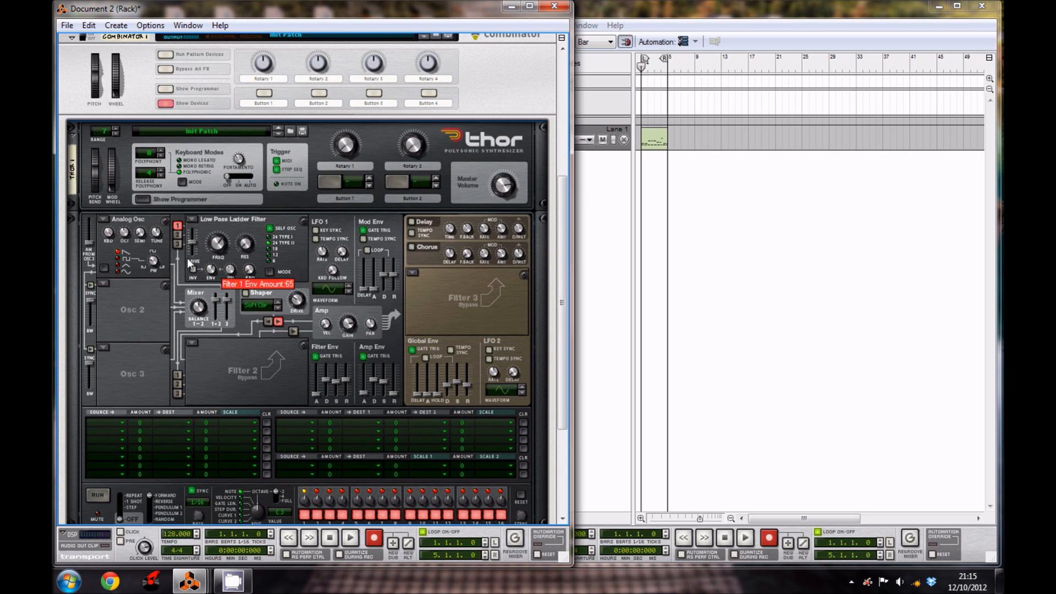
left_click_drag(209, 270, 209, 259)
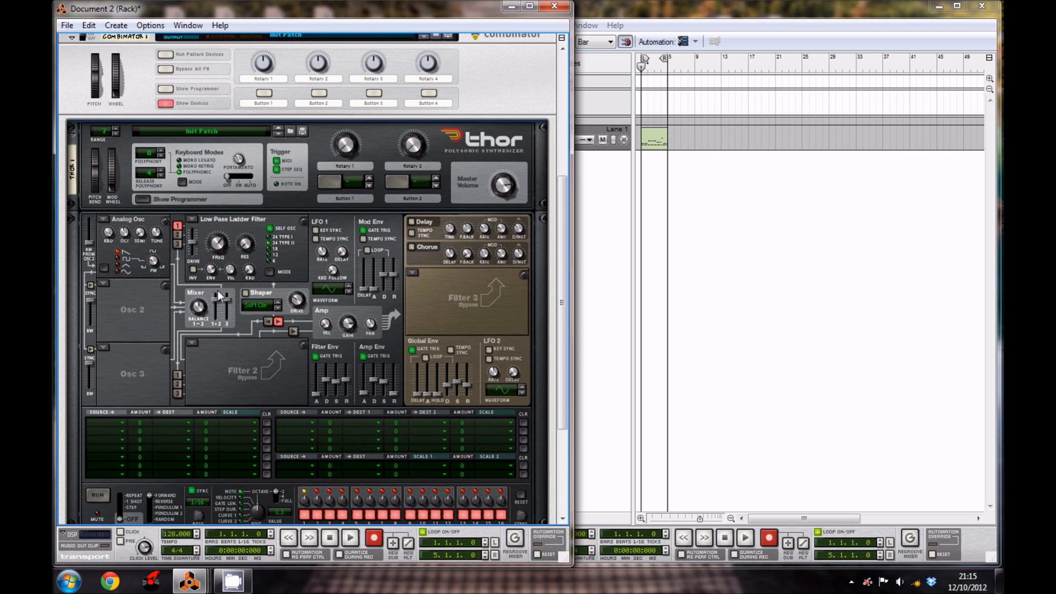
mouse_move(268, 263)
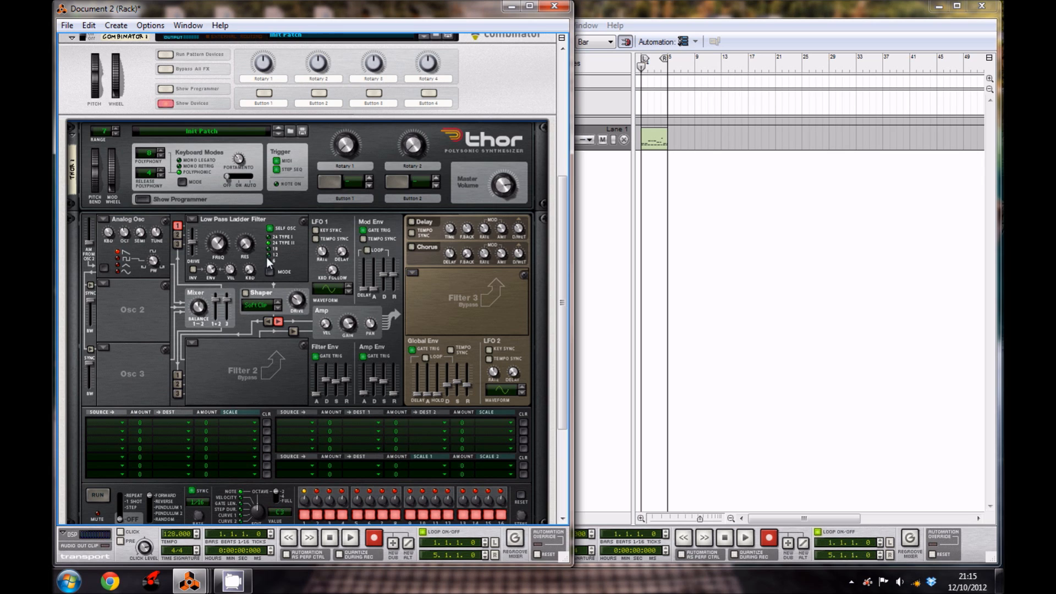
mouse_move(215, 329)
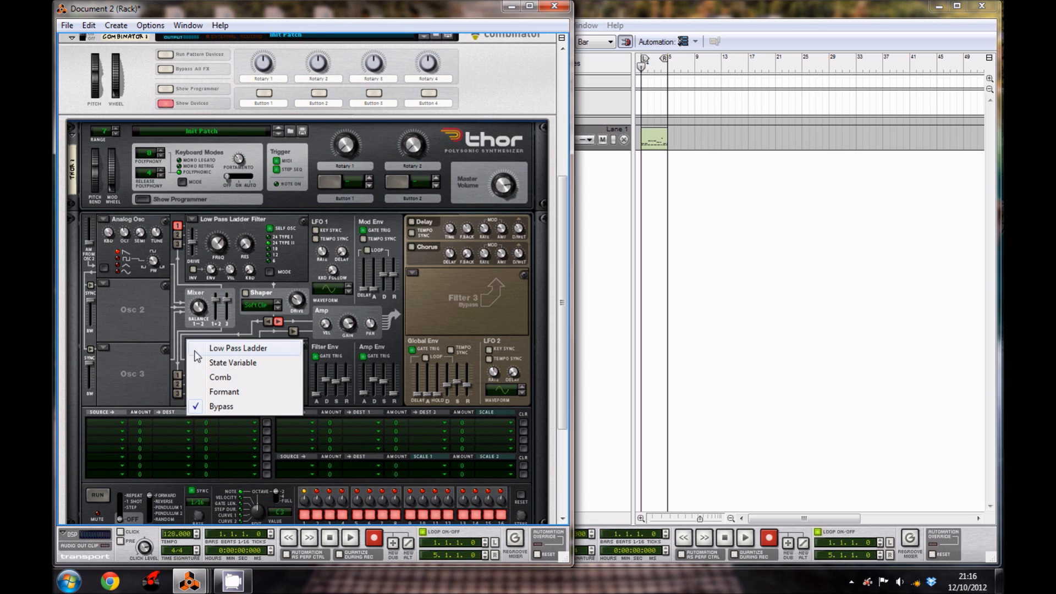
Load a State Variable filter into slot 2 with envelope 33 and resonance 0
left_click(233, 362)
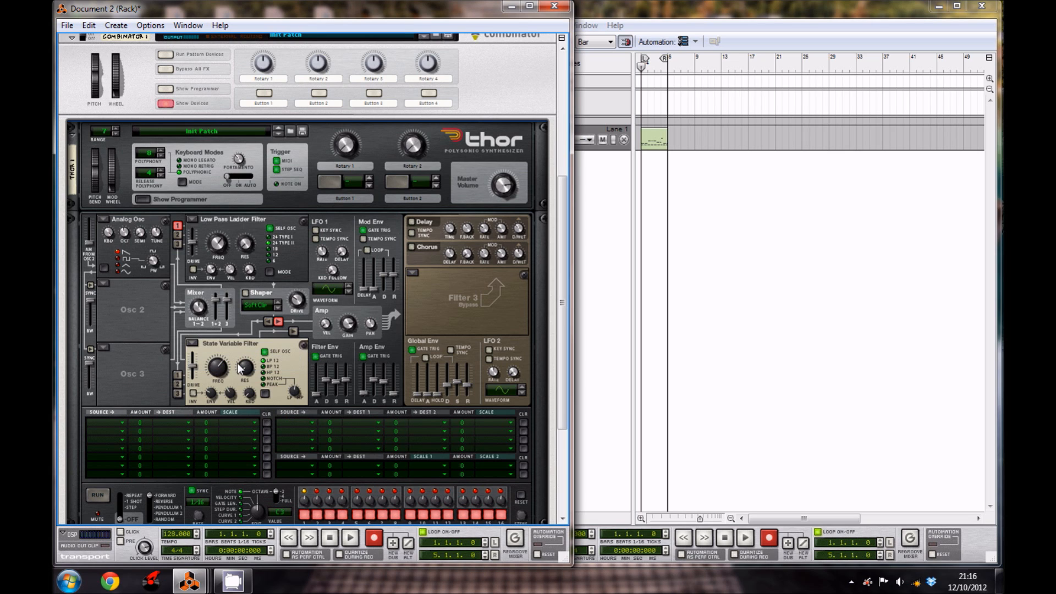
mouse_move(214, 400)
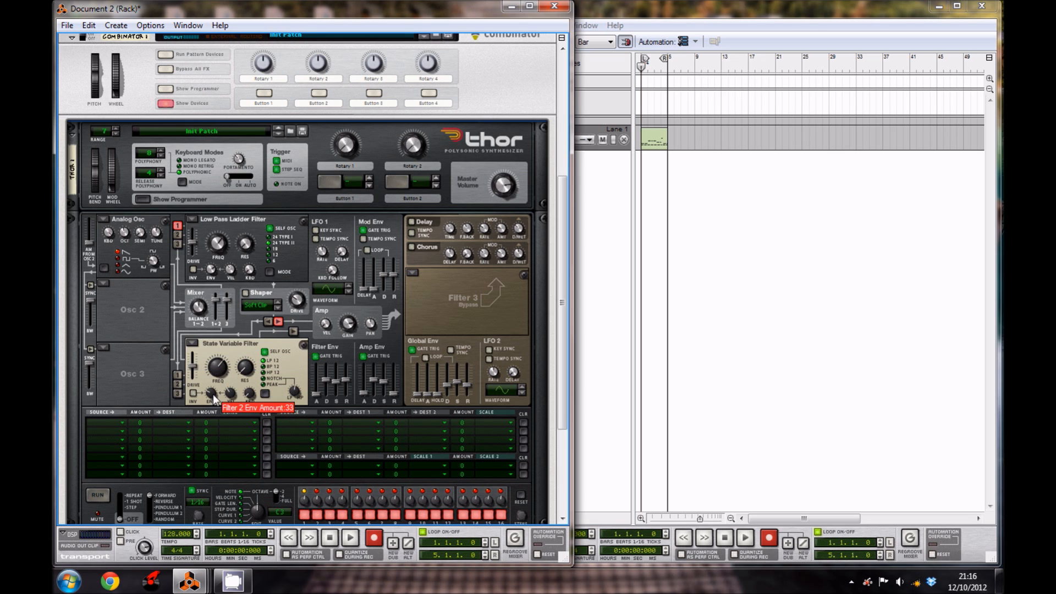
left_click_drag(213, 397, 216, 391)
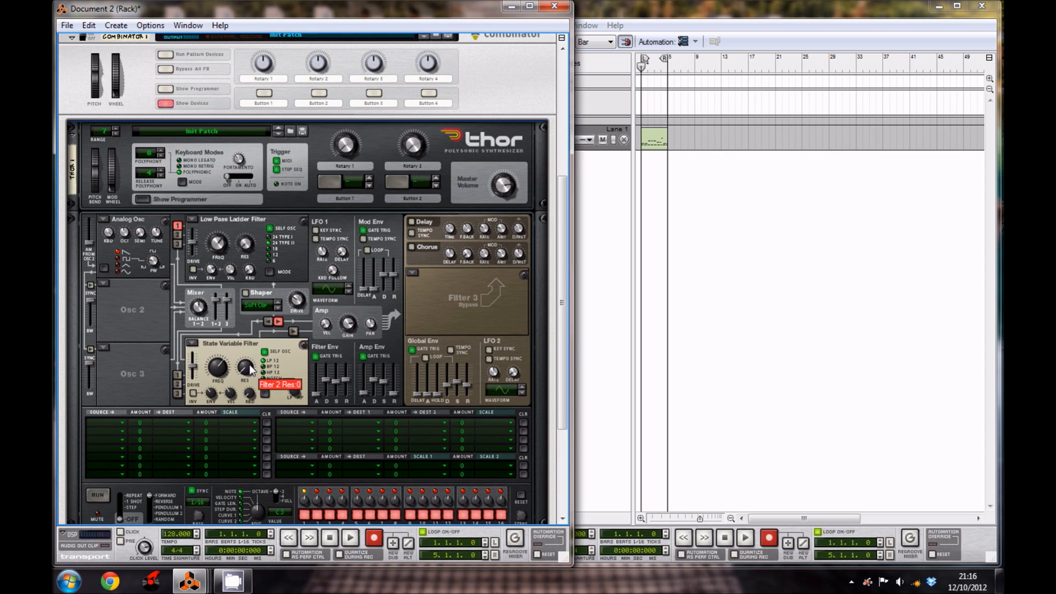
left_click_drag(243, 366, 246, 360)
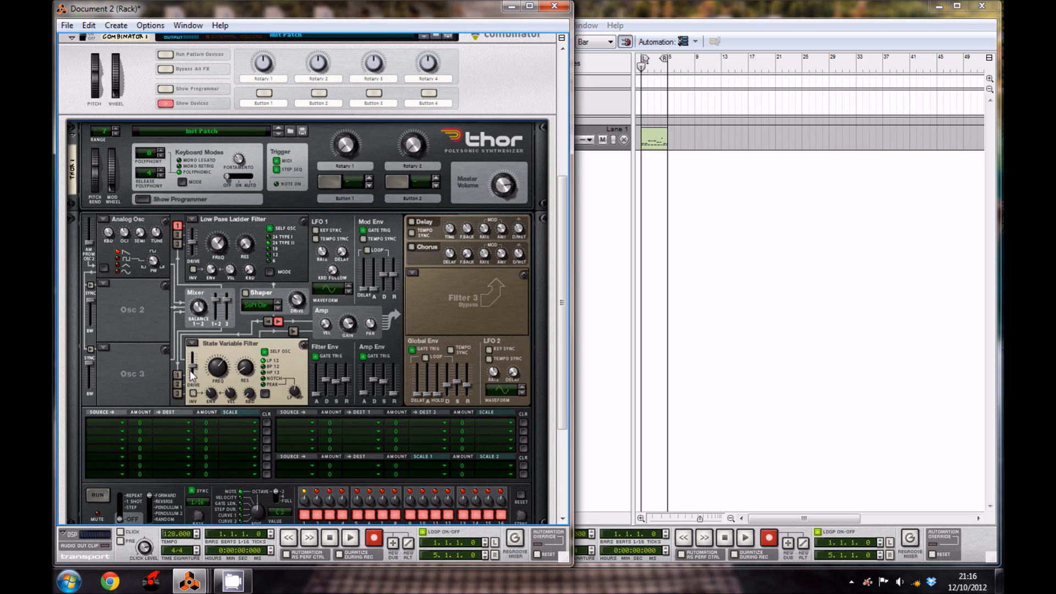
mouse_move(180, 377)
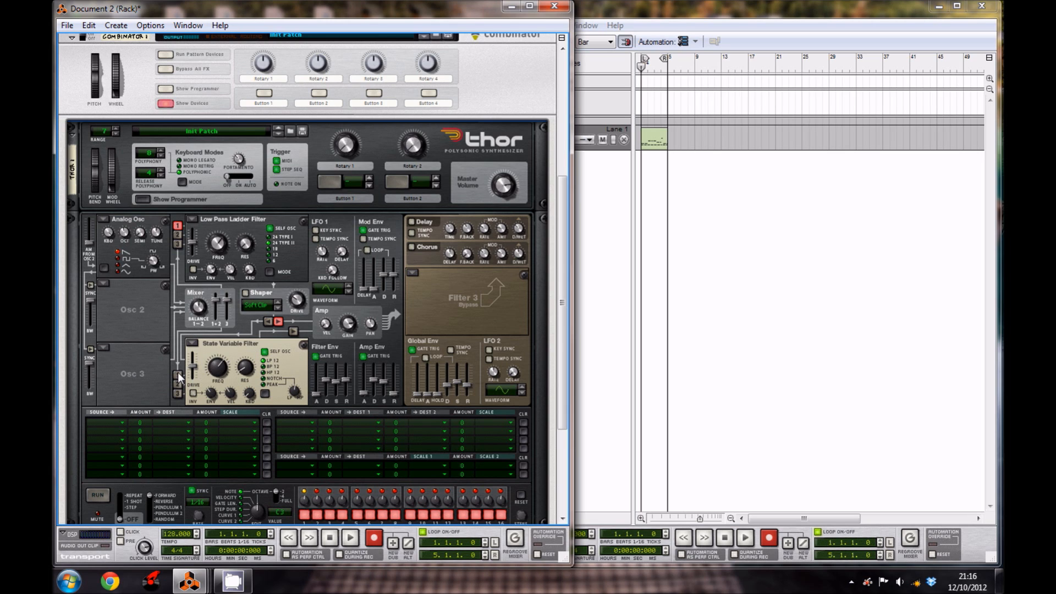
mouse_move(179, 377)
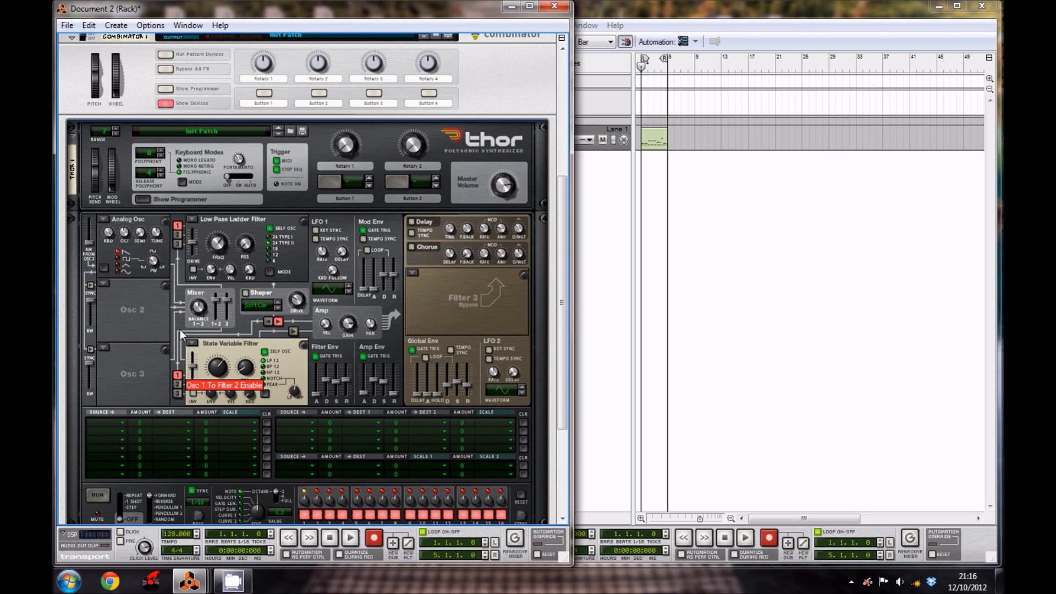
mouse_move(221, 339)
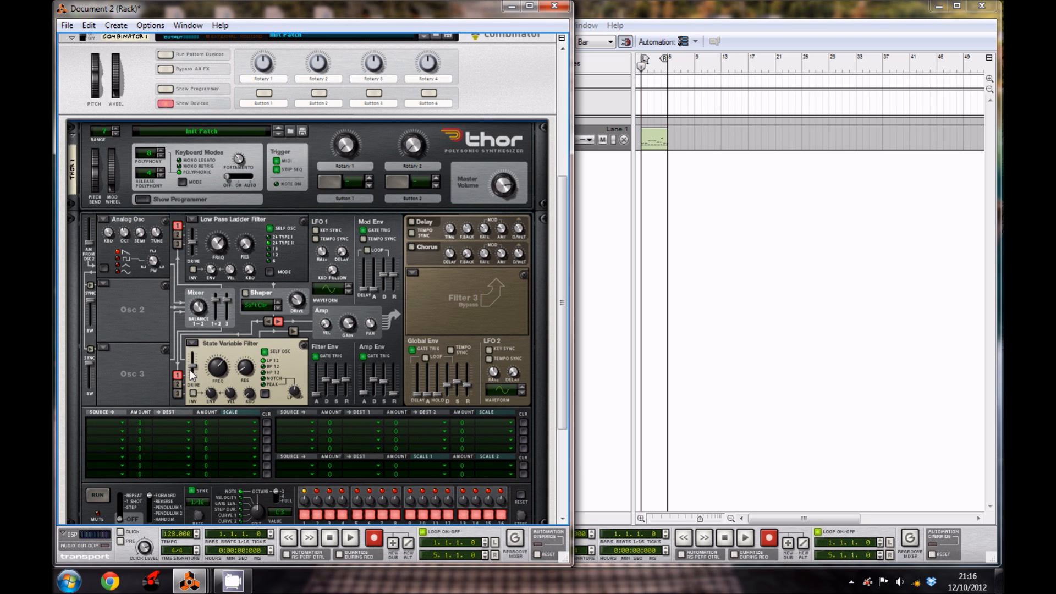
mouse_move(181, 305)
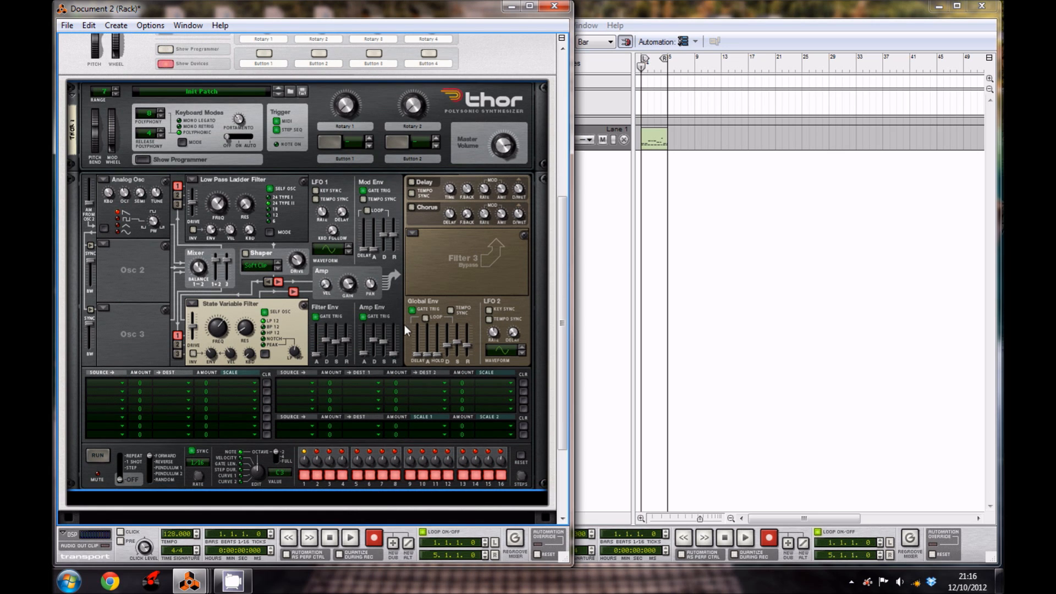
mouse_move(329, 345)
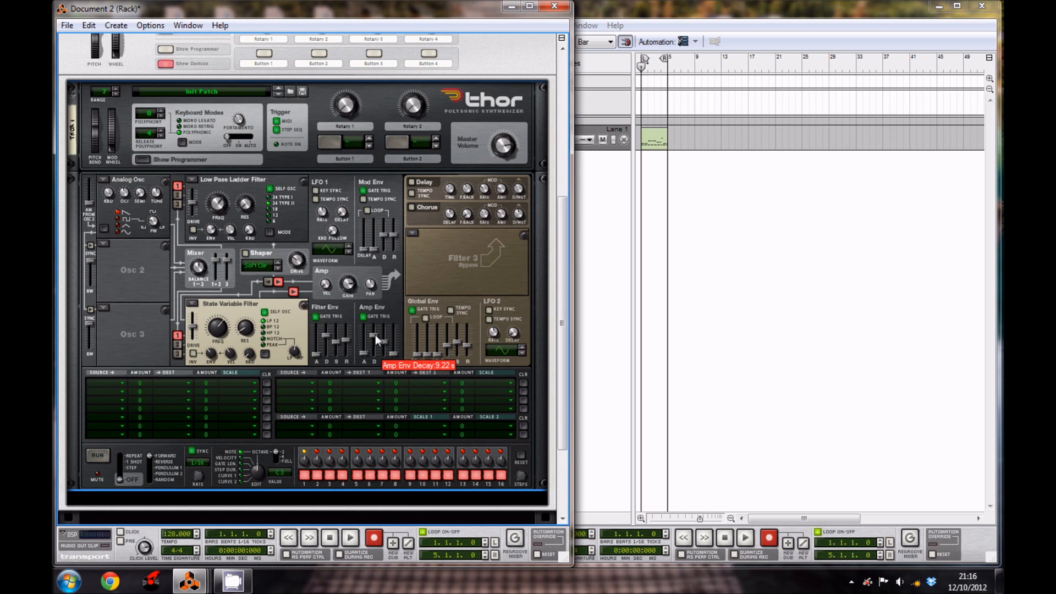
Set Thor's amp envelope decay 9.22 s, sustain -20.4 dB, release 29.7 ms
left_click_drag(378, 334, 377, 344)
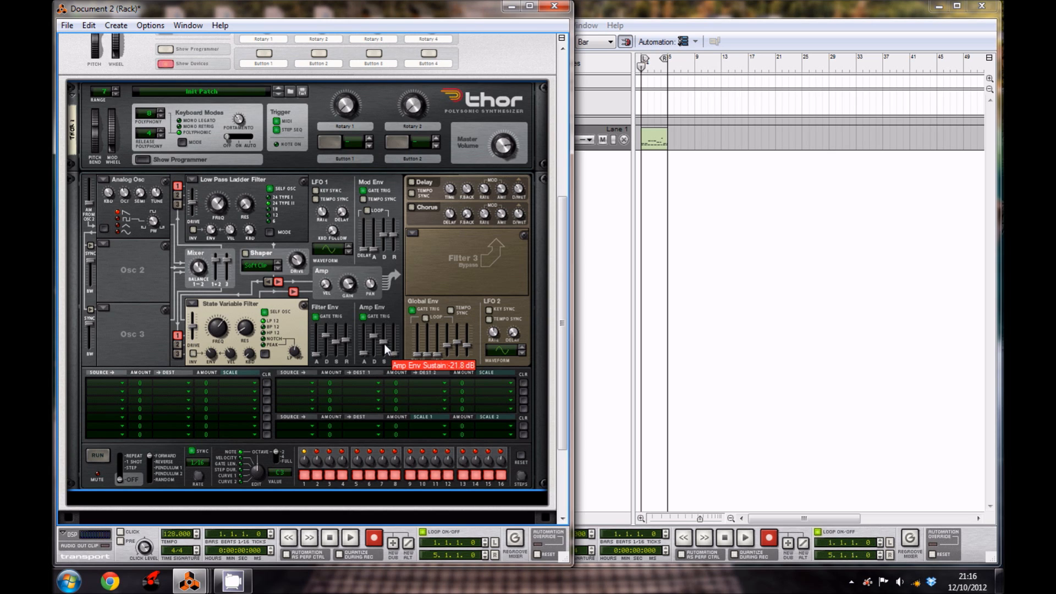
left_click_drag(384, 351, 384, 344)
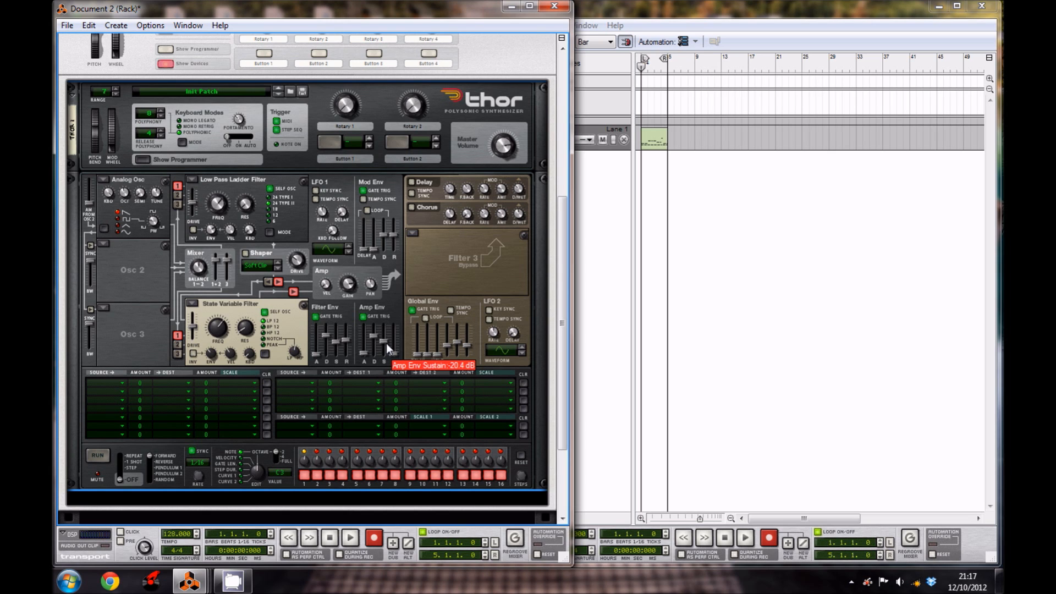
left_click_drag(387, 347, 387, 337)
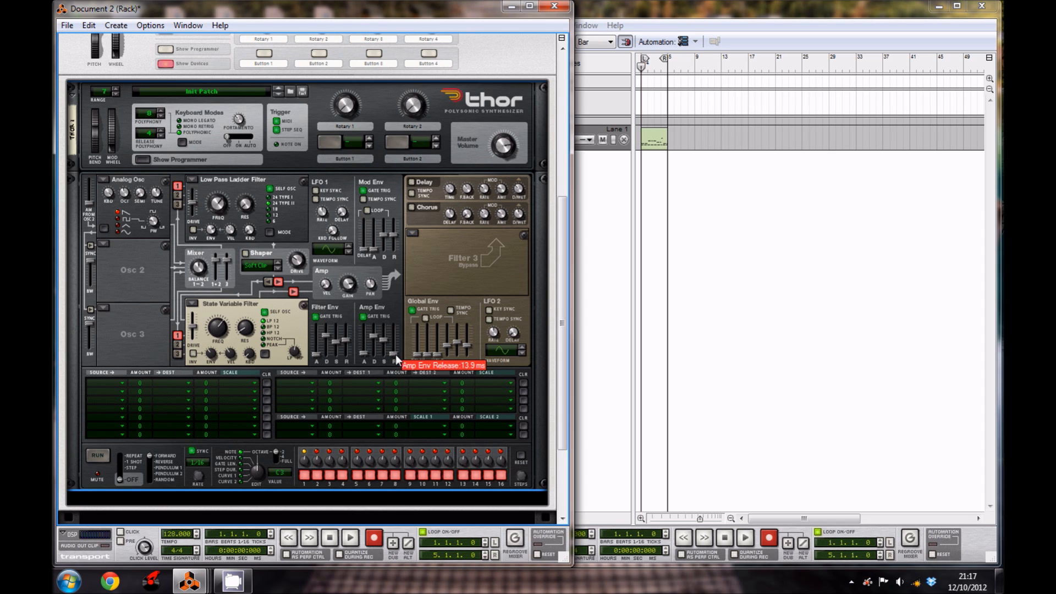
left_click_drag(397, 357, 396, 337)
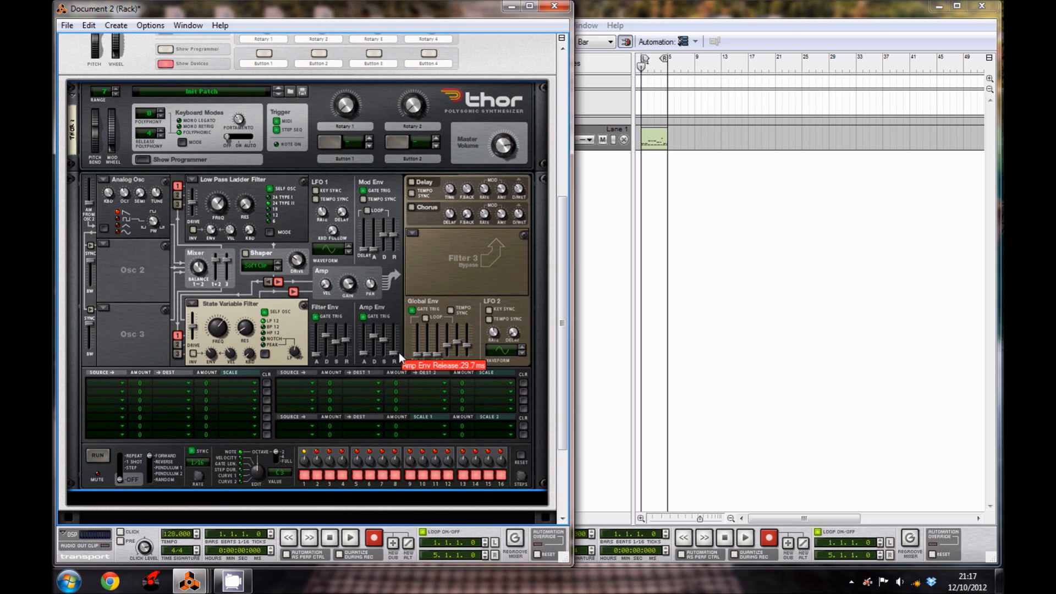
mouse_move(435, 276)
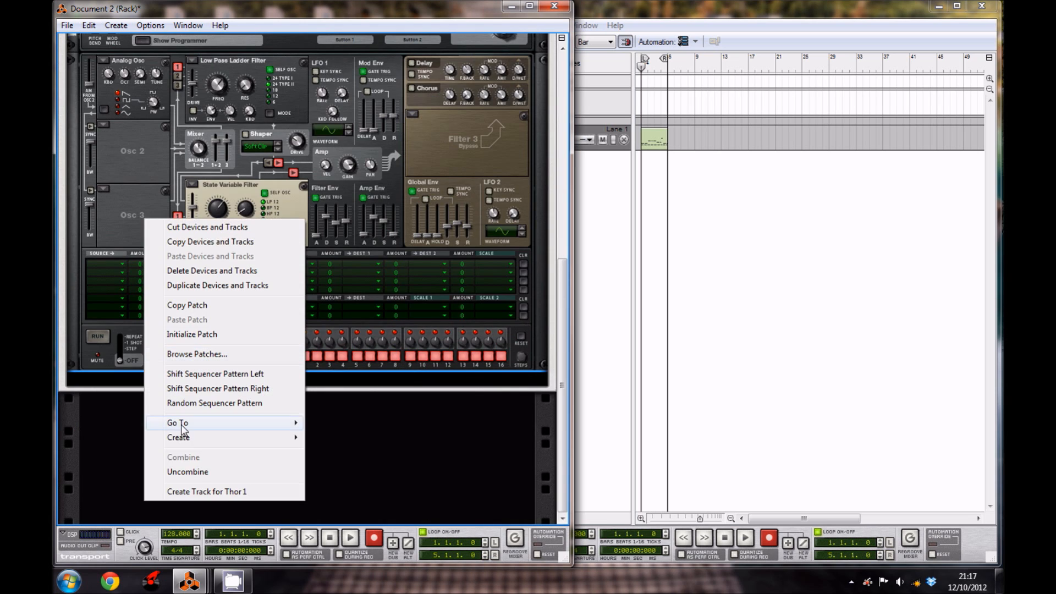
mouse_move(178, 437)
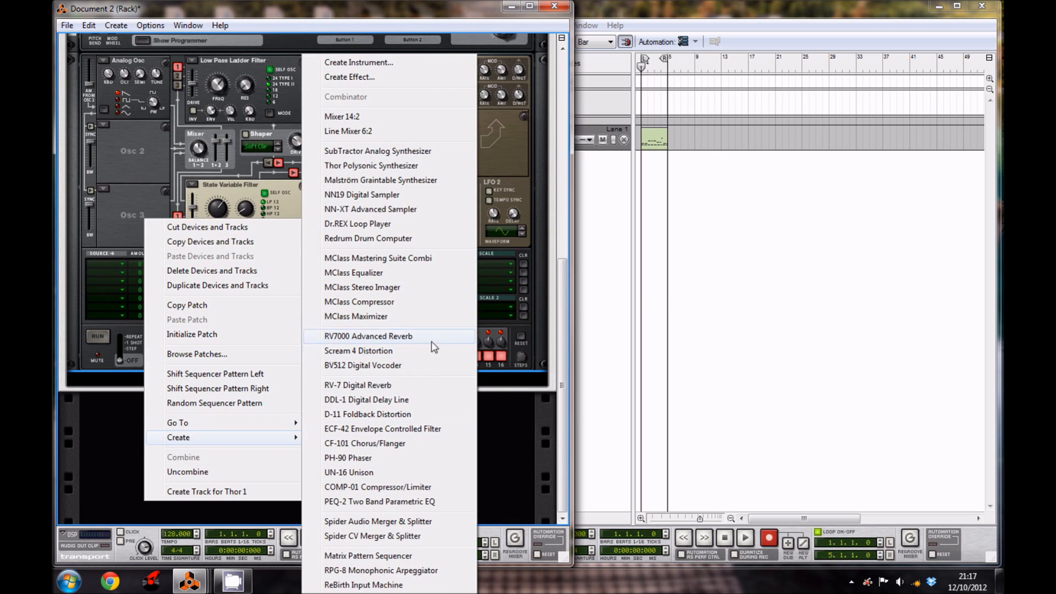
mouse_move(382, 369)
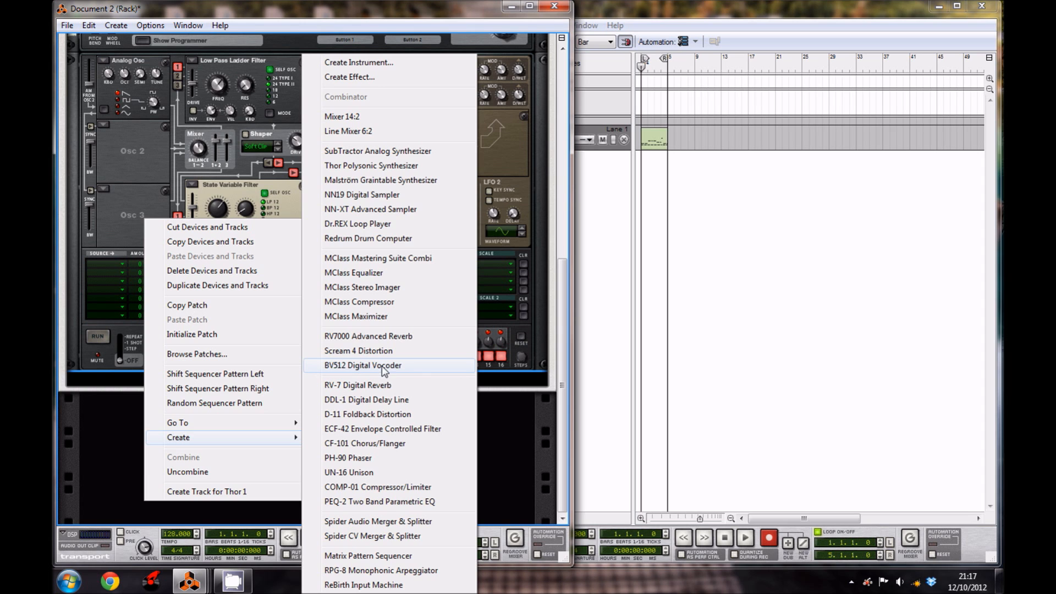
Add a BV512 Digital Vocoder below Thor
left_click(363, 366)
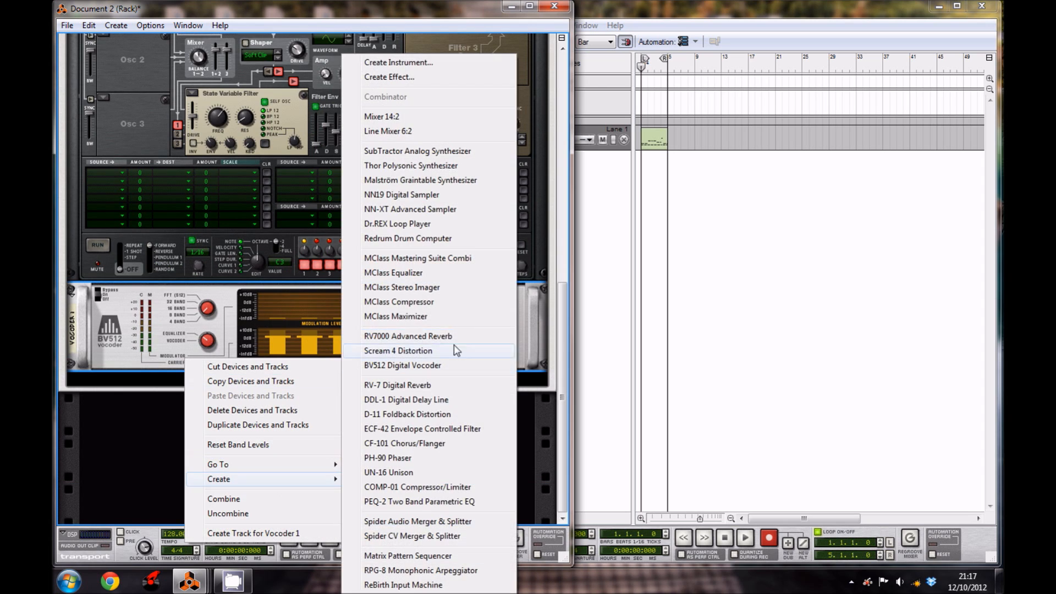
Add an MClass Equalizer, enable the low shelf at about 97 Hz with cut gain
left_click(393, 273)
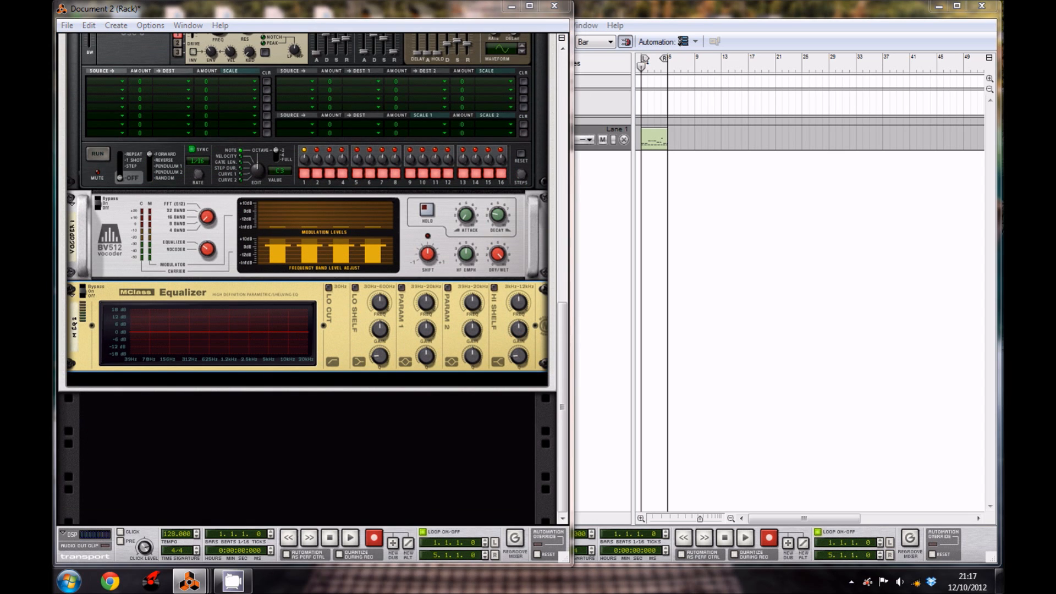
left_click(330, 287)
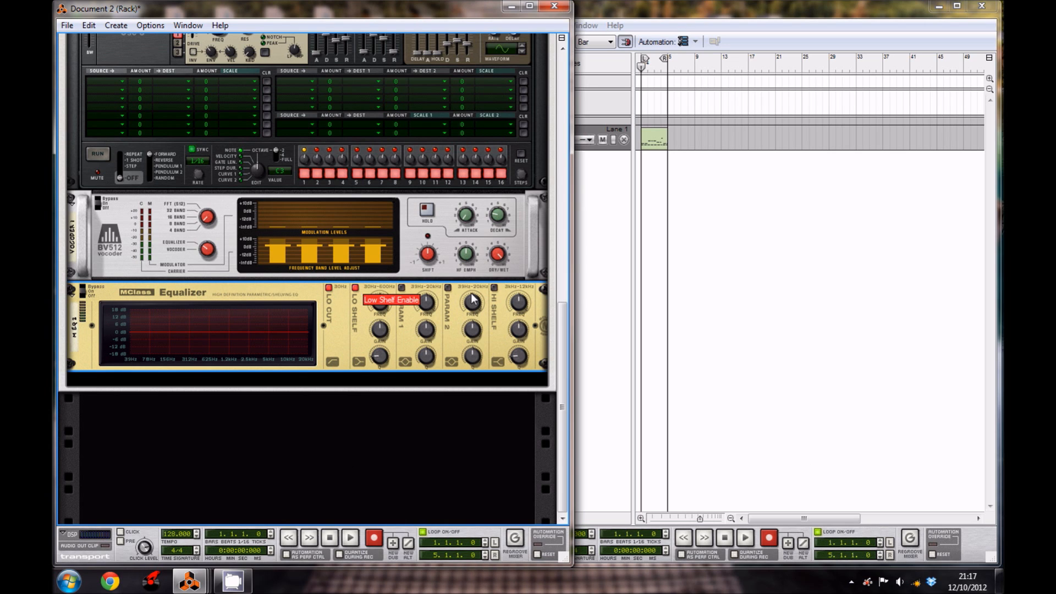
mouse_move(448, 288)
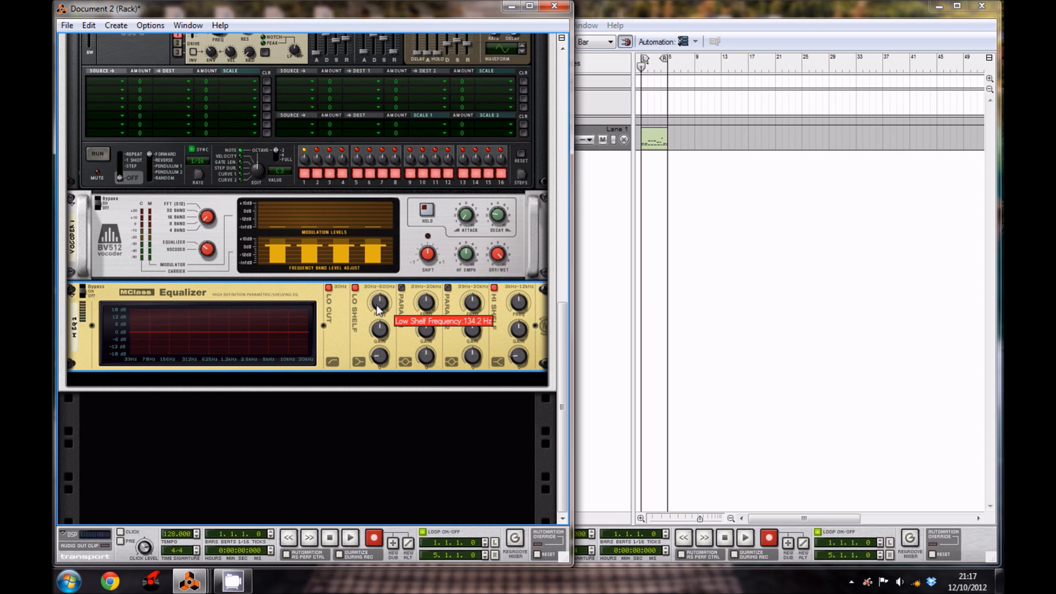
left_click_drag(378, 301, 378, 313)
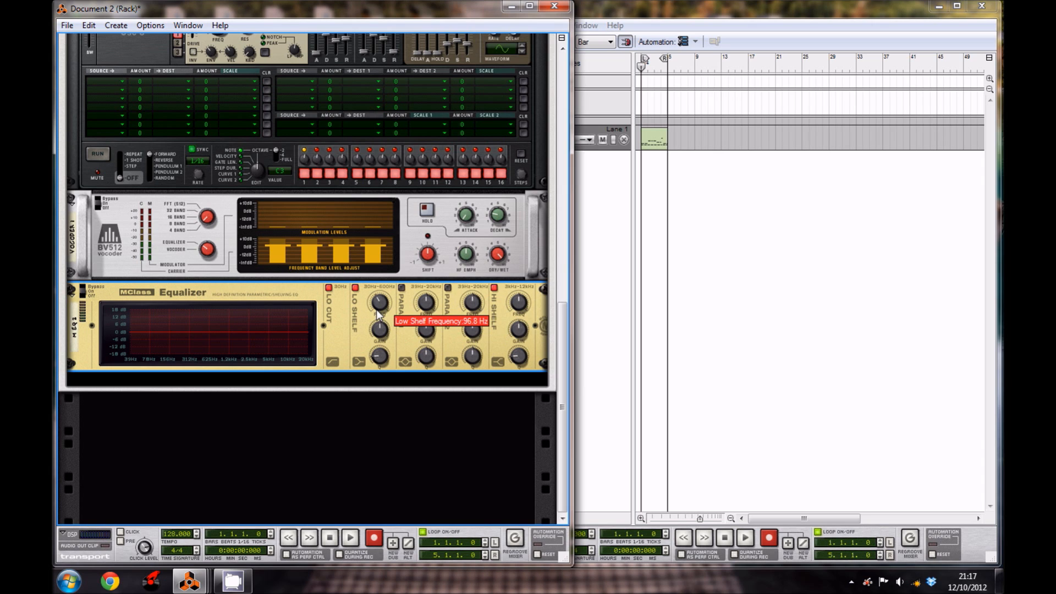
mouse_move(377, 336)
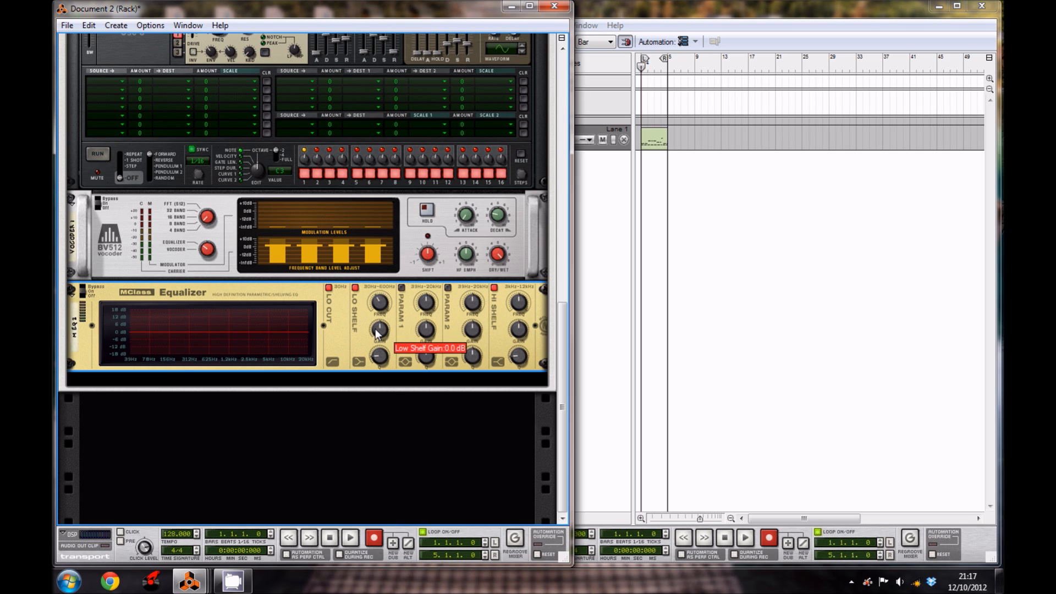
left_click_drag(378, 325, 379, 337)
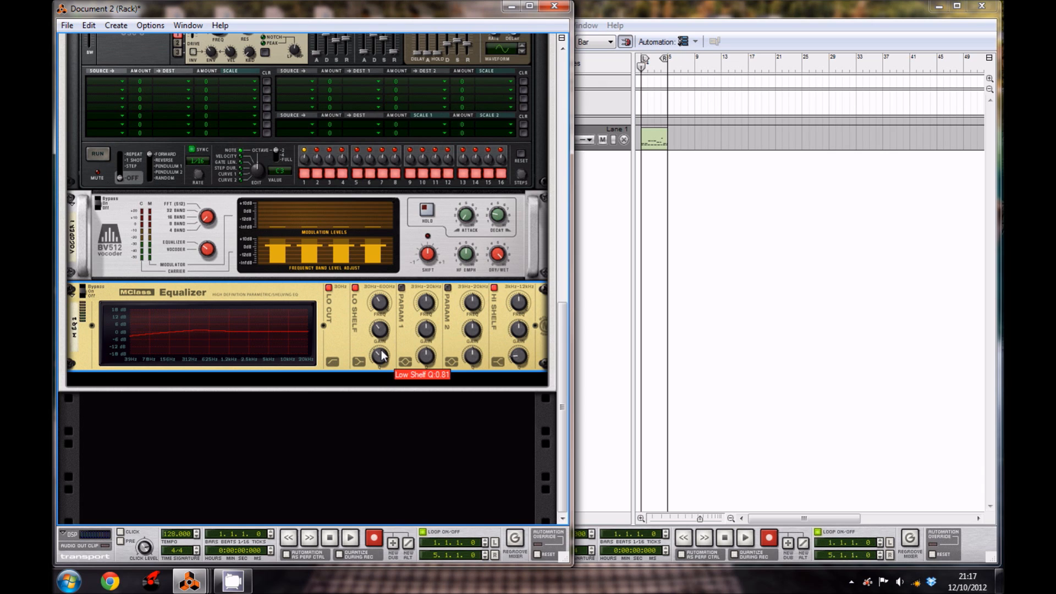
mouse_move(416, 406)
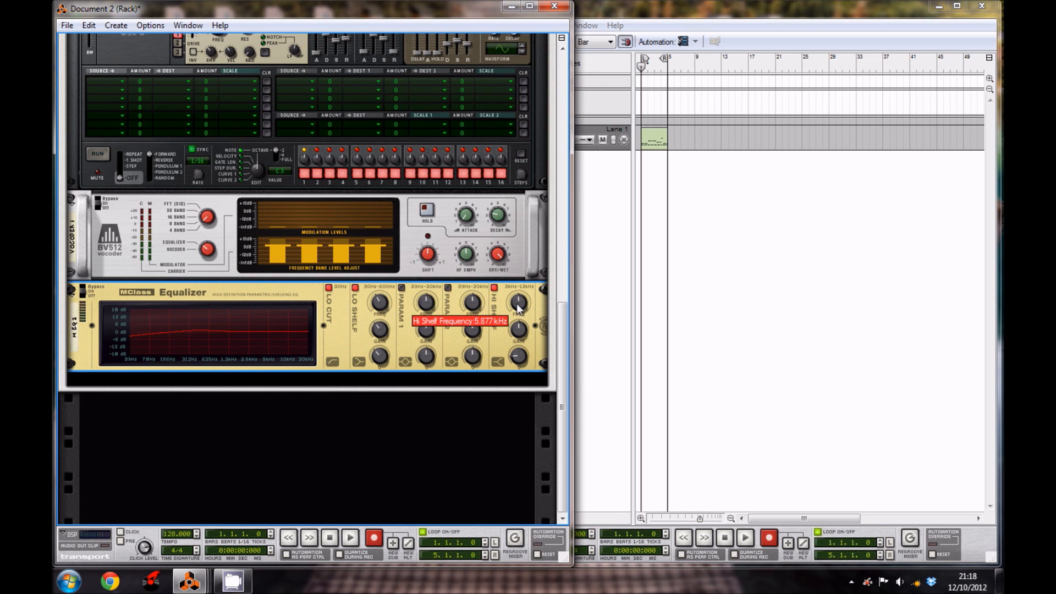
Set the high shelf frequency, cut its gain and fine-tune its Q
left_click_drag(519, 303, 521, 296)
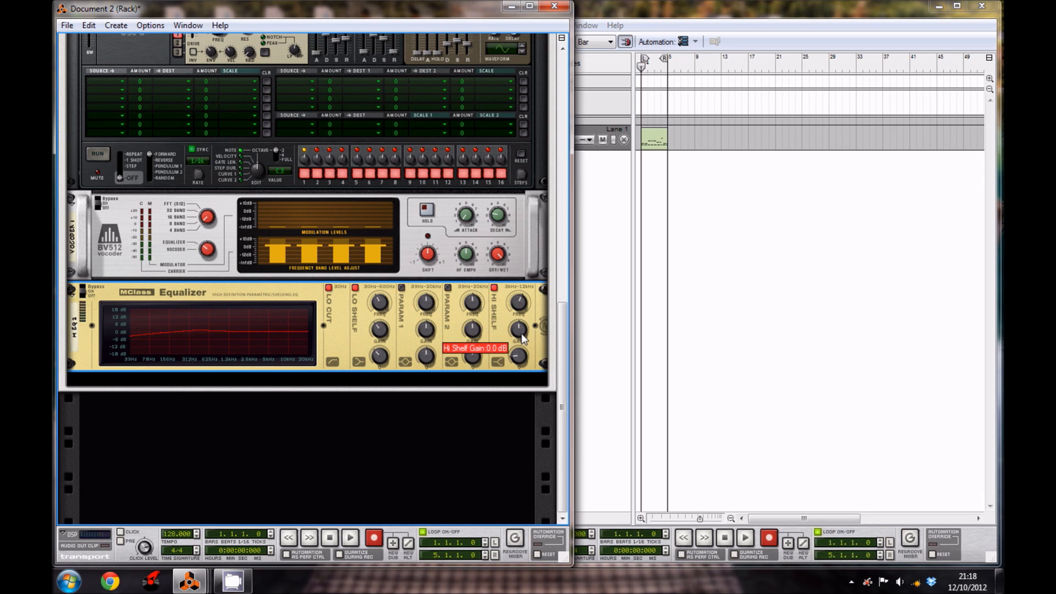
left_click_drag(519, 334, 520, 327)
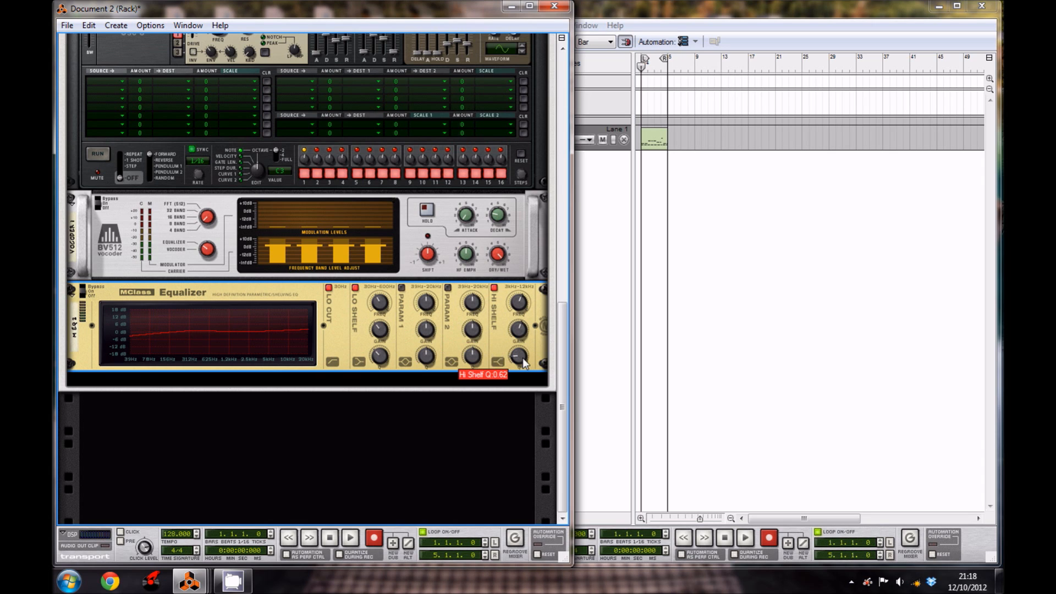
left_click_drag(518, 361, 520, 357)
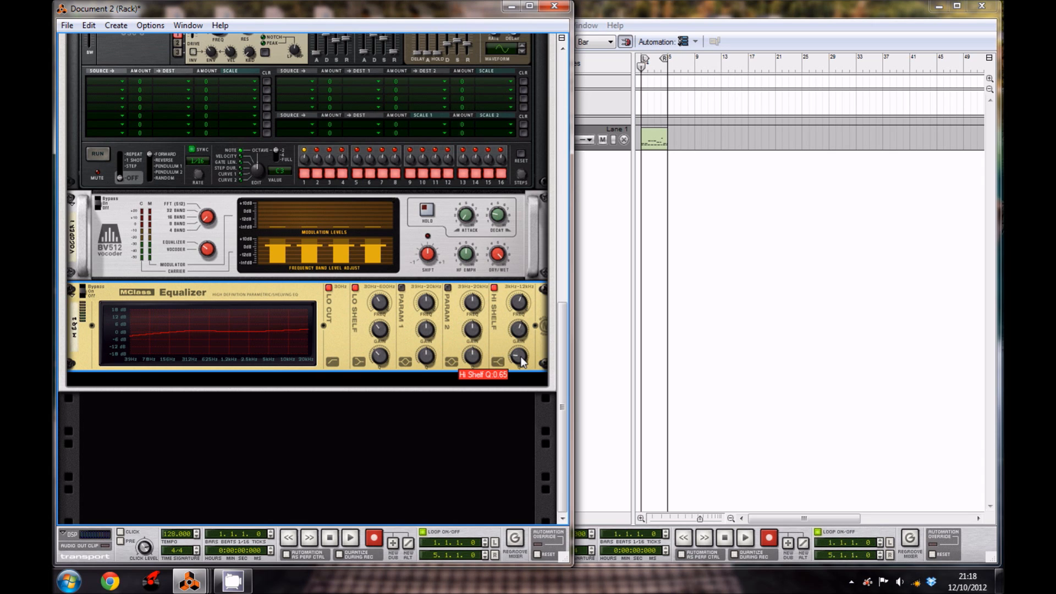
mouse_move(344, 359)
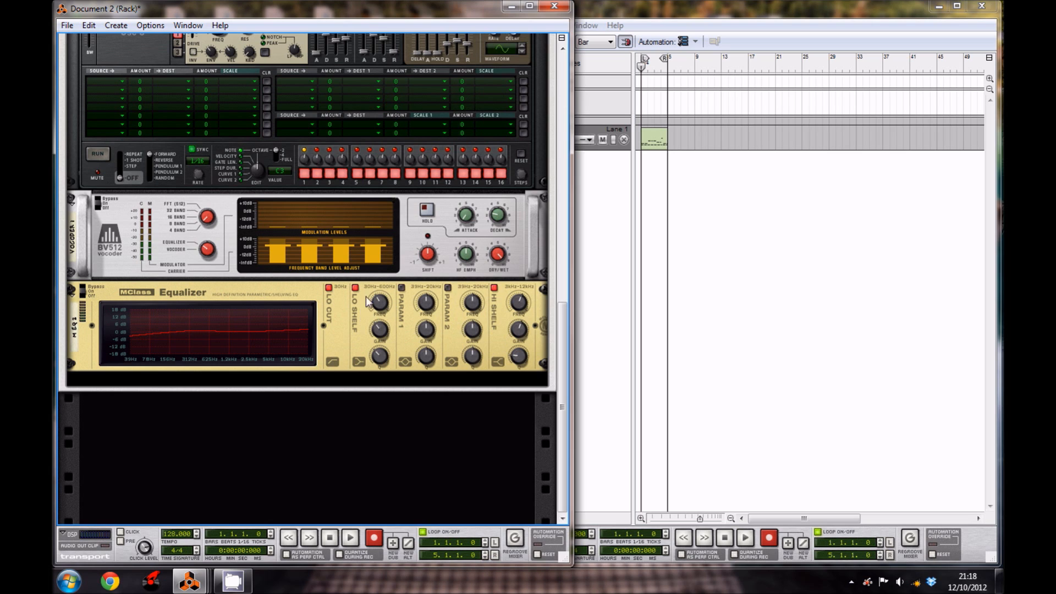
mouse_move(504, 319)
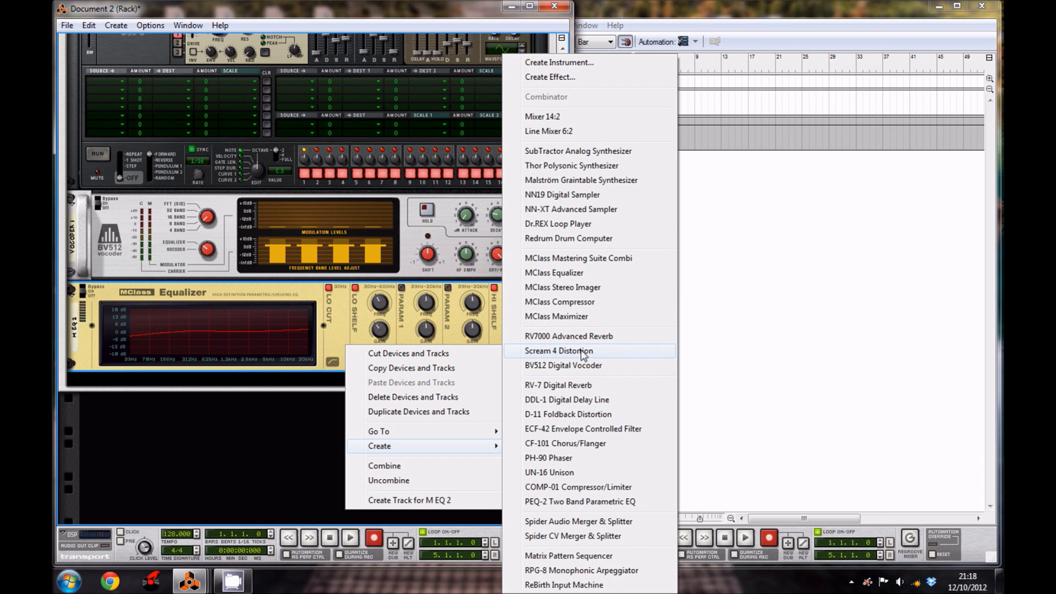
Add a Scream 4 Distortion below the equalizer and reset it to Init Patch
left_click(558, 350)
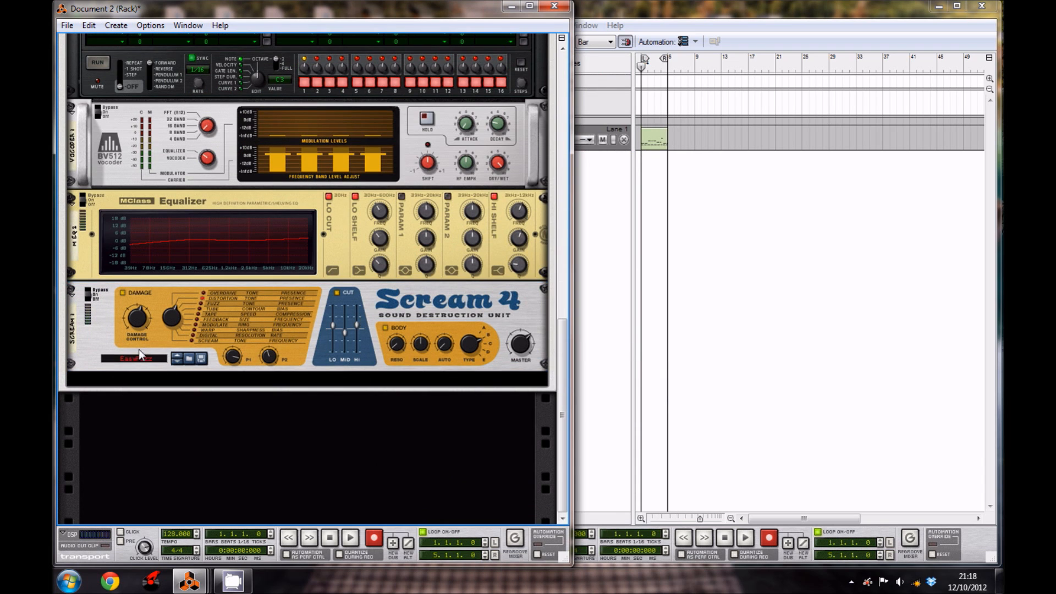
right_click(141, 354)
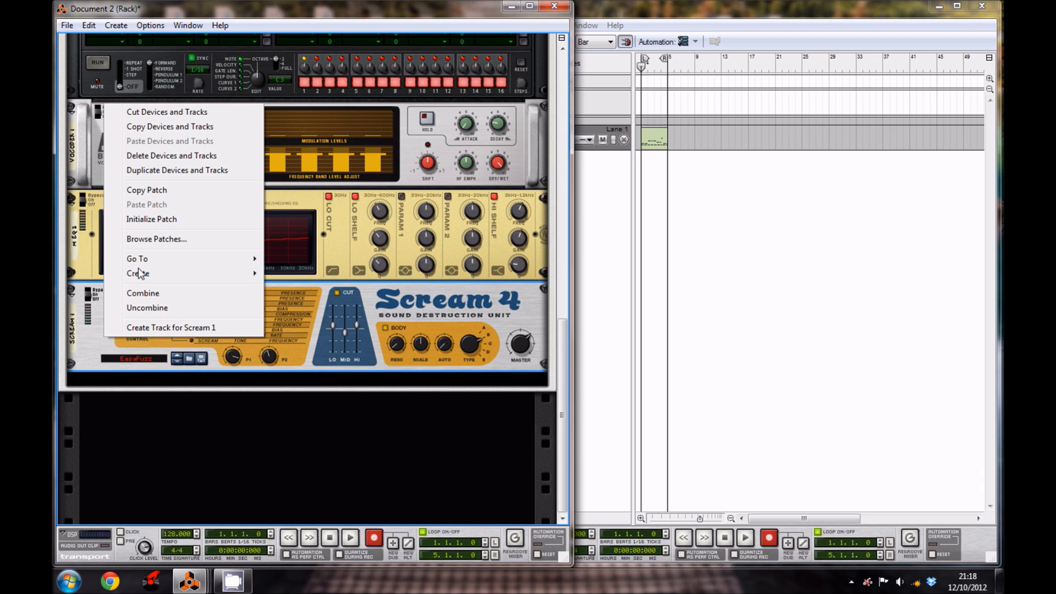
mouse_move(160, 219)
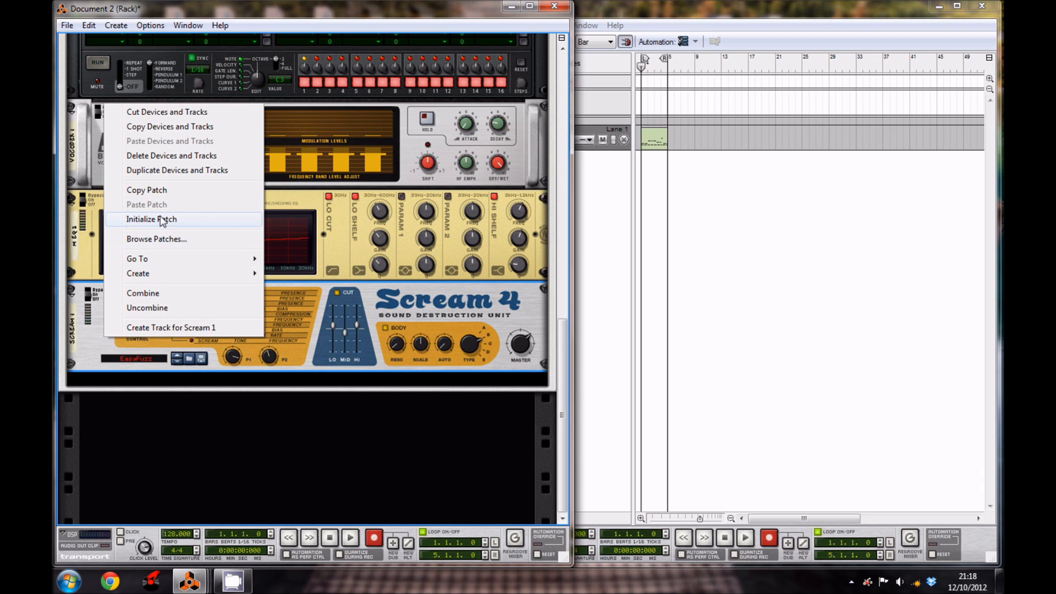
left_click(151, 219)
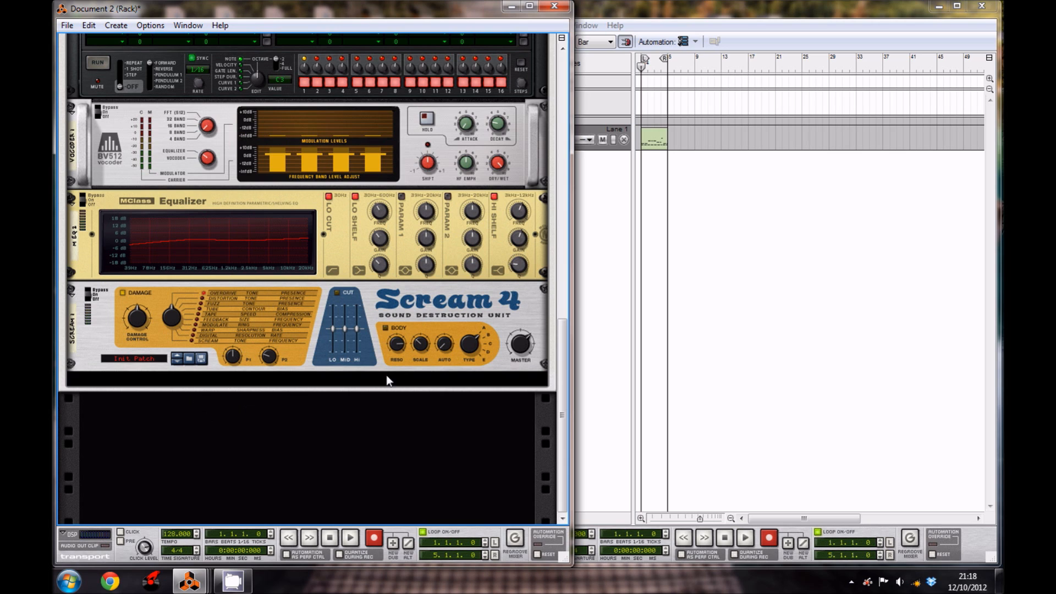
mouse_move(208, 435)
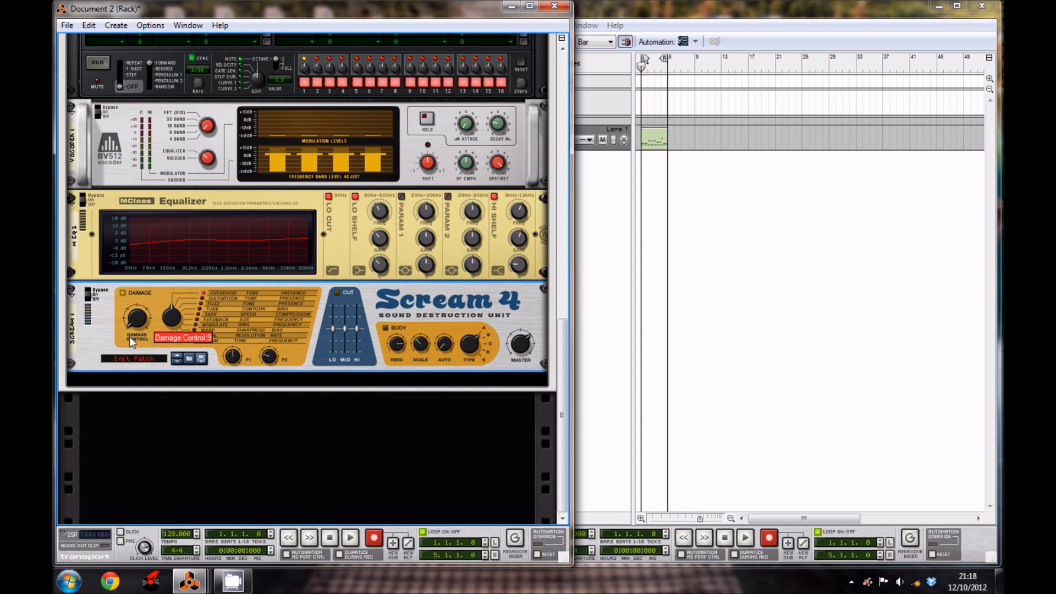
Set the Scream 4 Damage Control amount to 9
left_click_drag(135, 321, 132, 337)
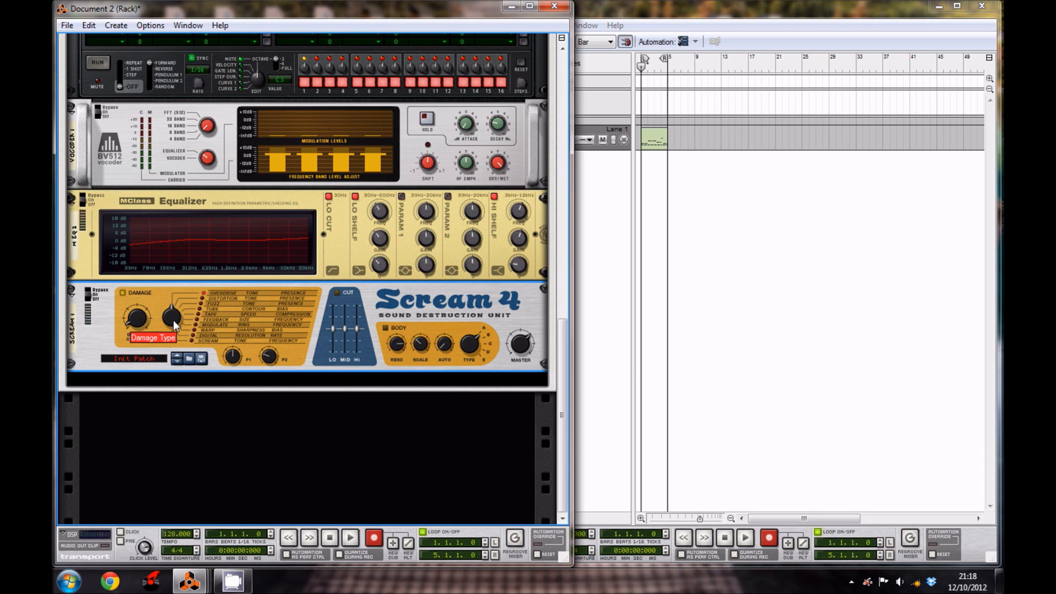
mouse_move(169, 310)
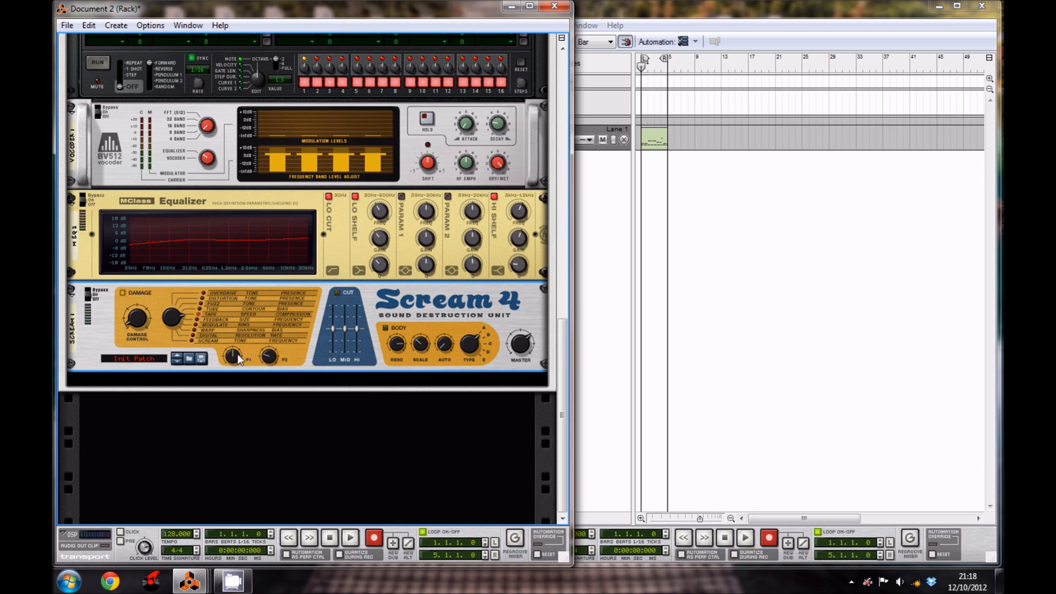
mouse_move(231, 356)
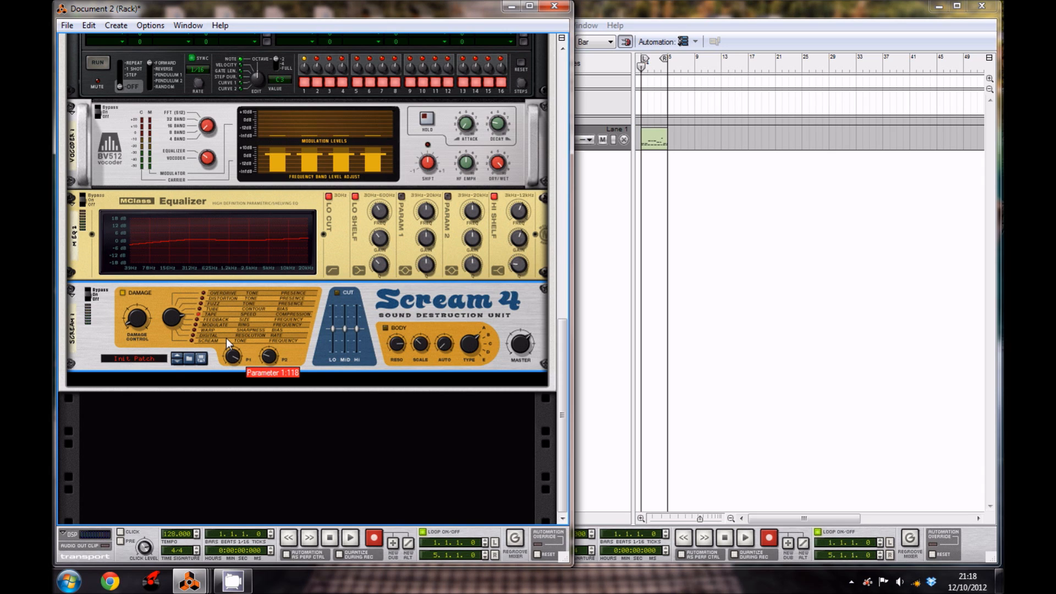
mouse_move(262, 364)
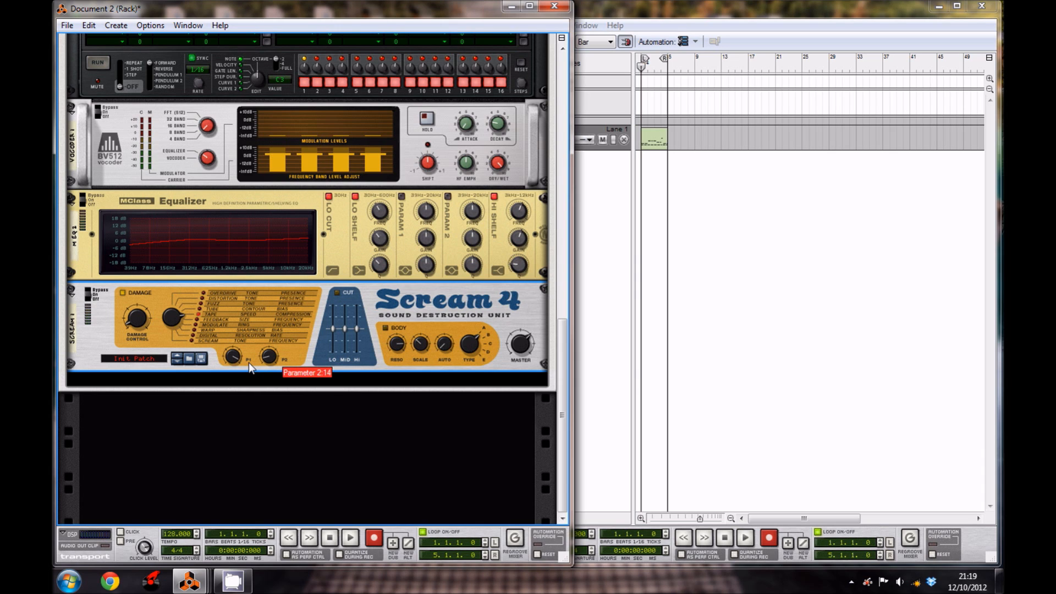
mouse_move(370, 317)
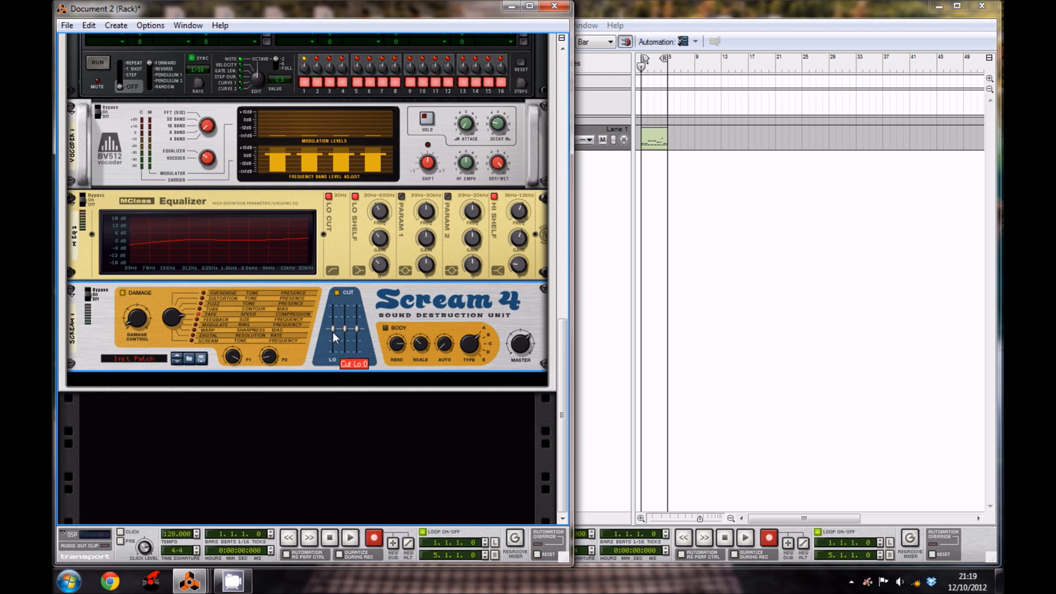
Set the Scream 4 Cut EQ: low 0, mid -13, high 11
left_click_drag(333, 333, 334, 325)
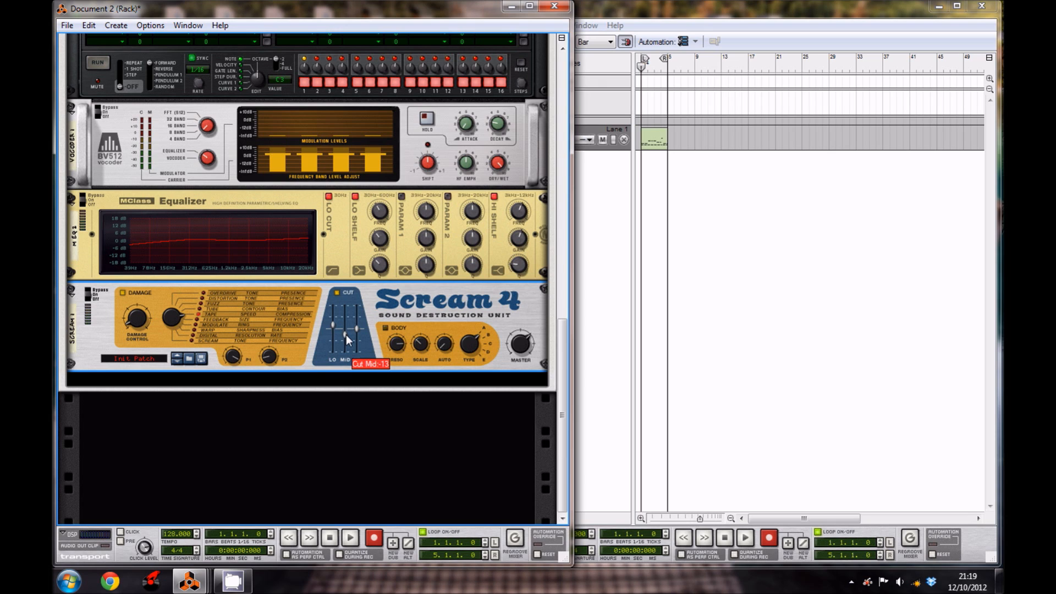
left_click_drag(358, 347, 358, 323)
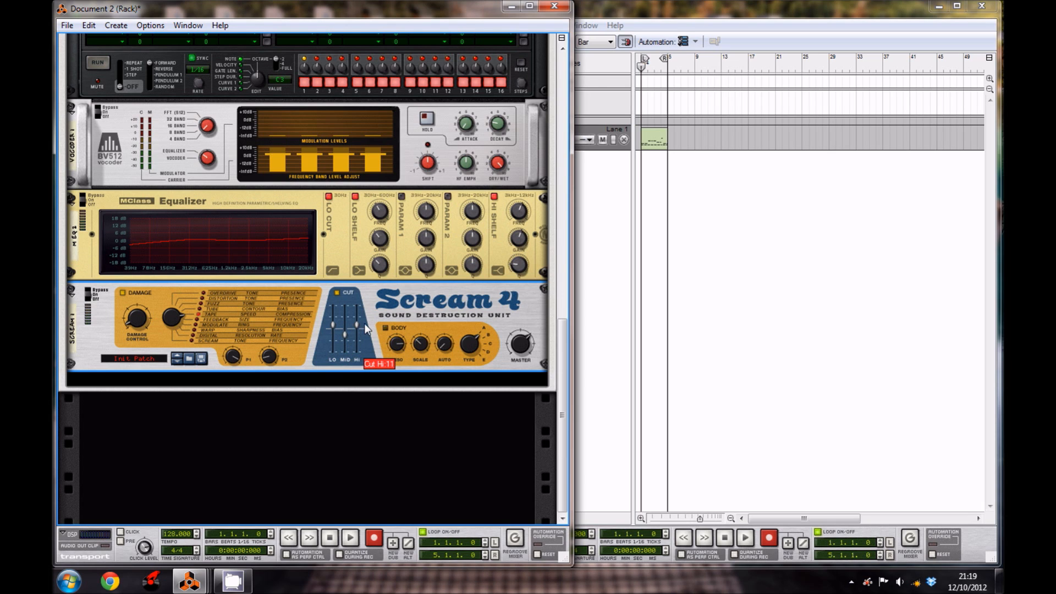
left_click_drag(355, 320, 355, 327)
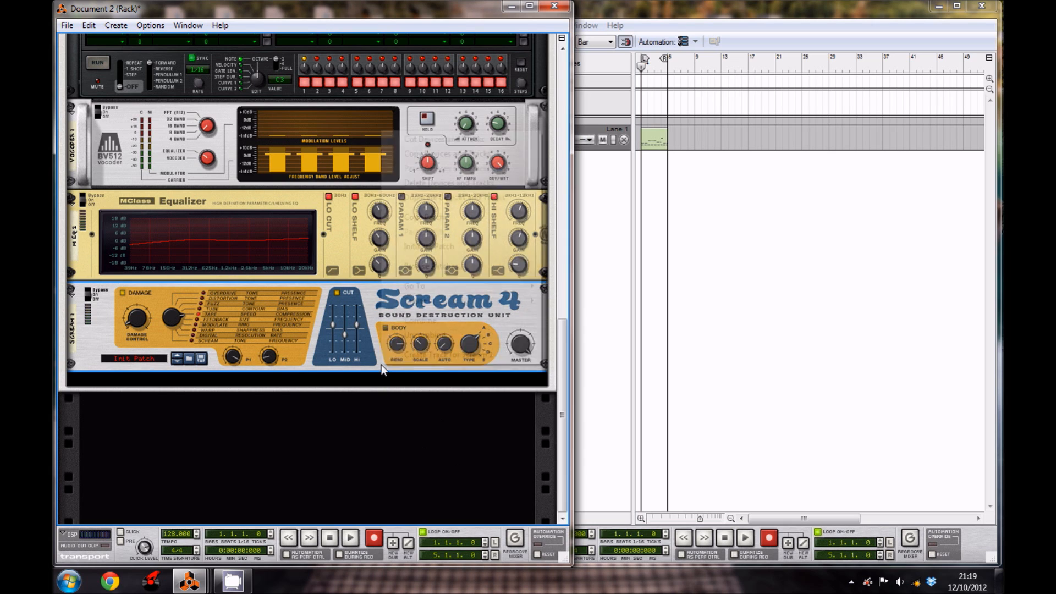
Retune the second MClass EQ: low shelf gain/Q, ~3 dB mid boost near 448 Hz, 6 kHz high shelf
right_click(382, 369)
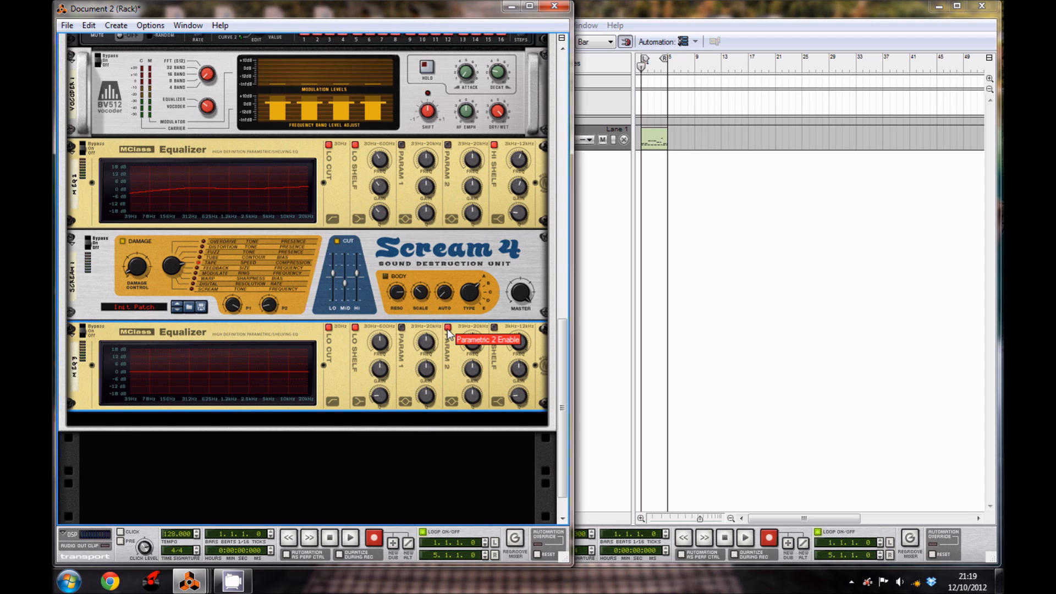
mouse_move(497, 330)
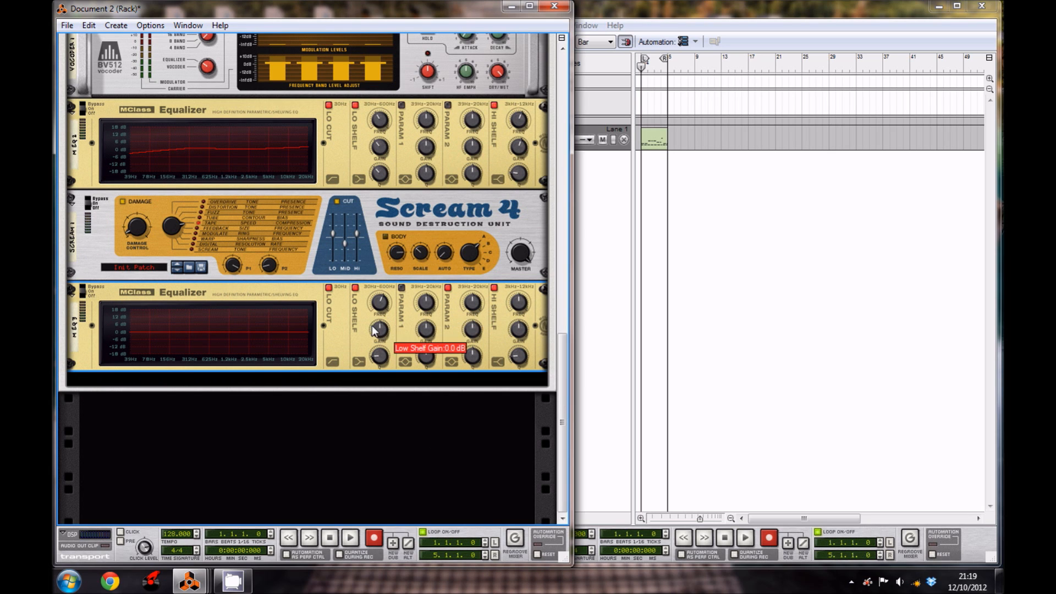
left_click_drag(378, 327, 362, 344)
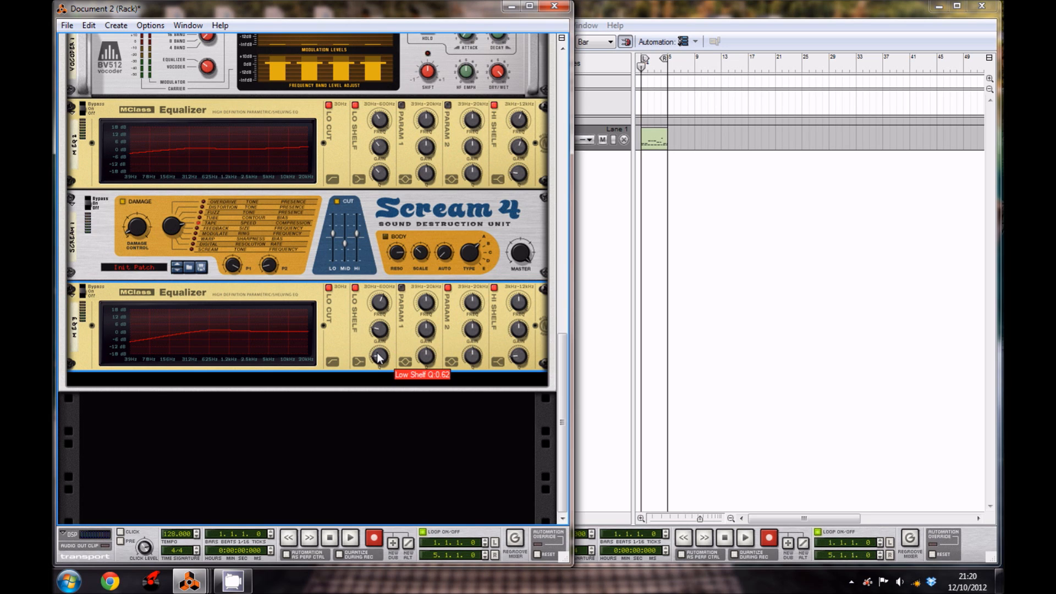
left_click_drag(378, 353, 378, 347)
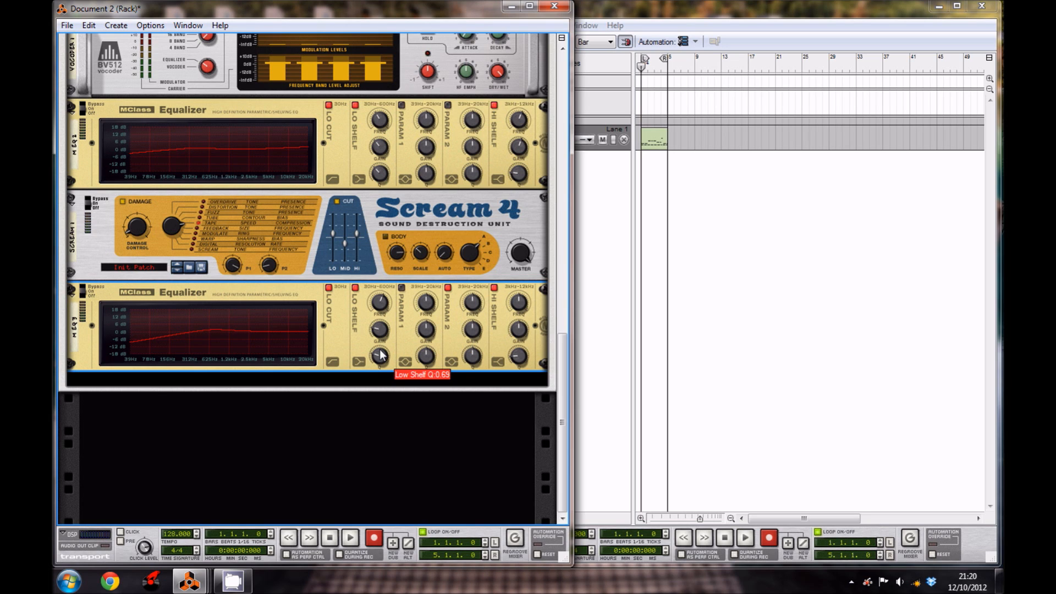
mouse_move(453, 392)
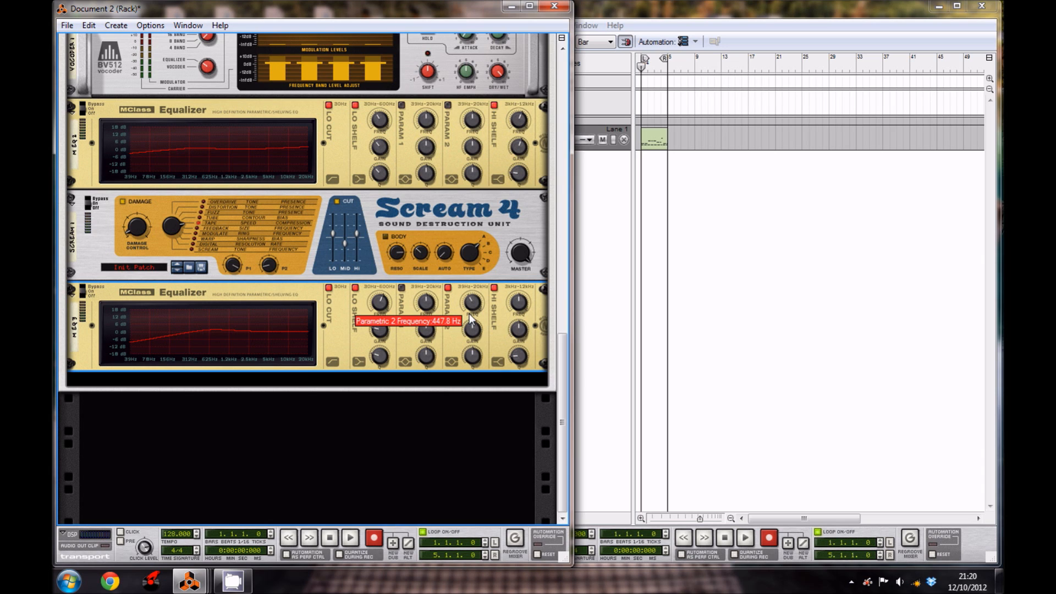
mouse_move(472, 329)
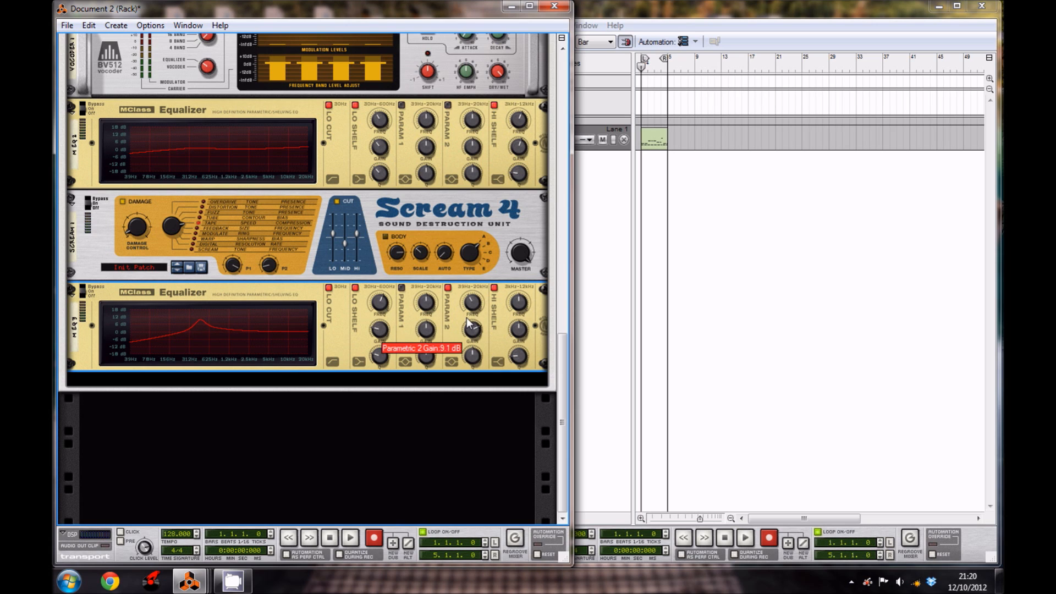
left_click_drag(471, 324, 472, 334)
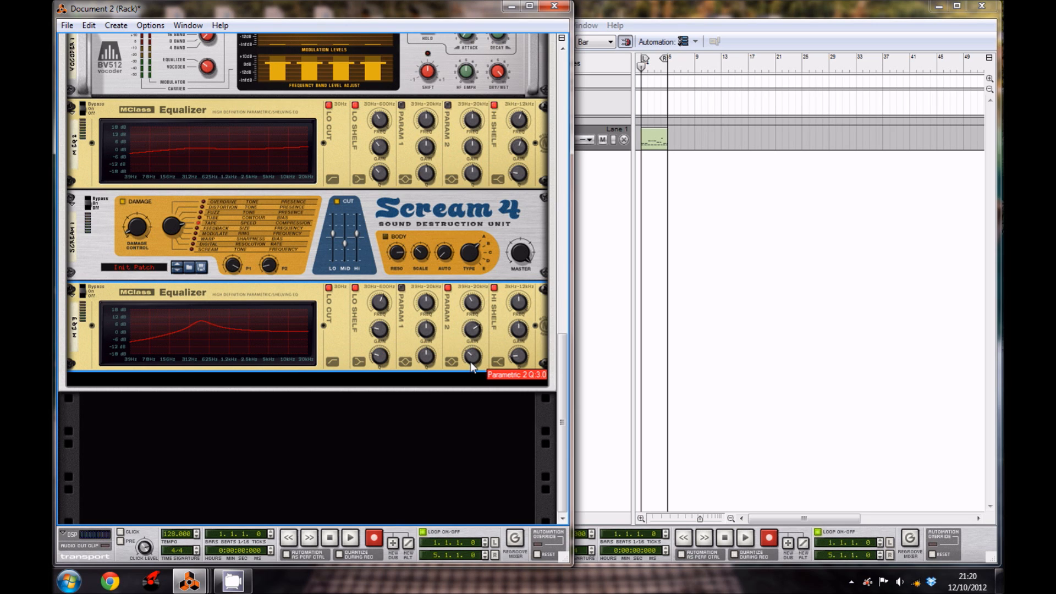
mouse_move(327, 315)
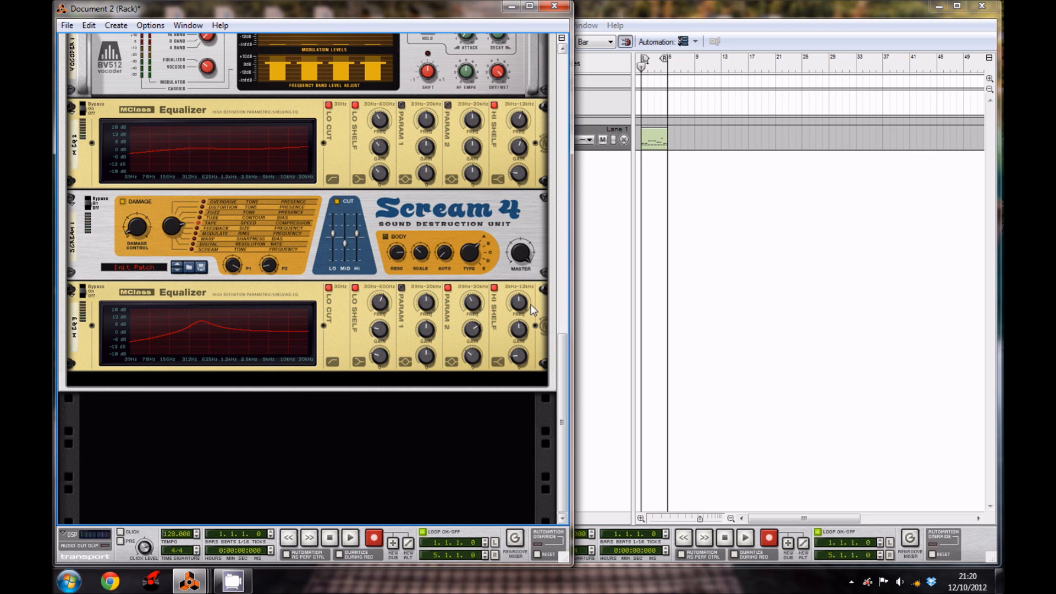
mouse_move(519, 304)
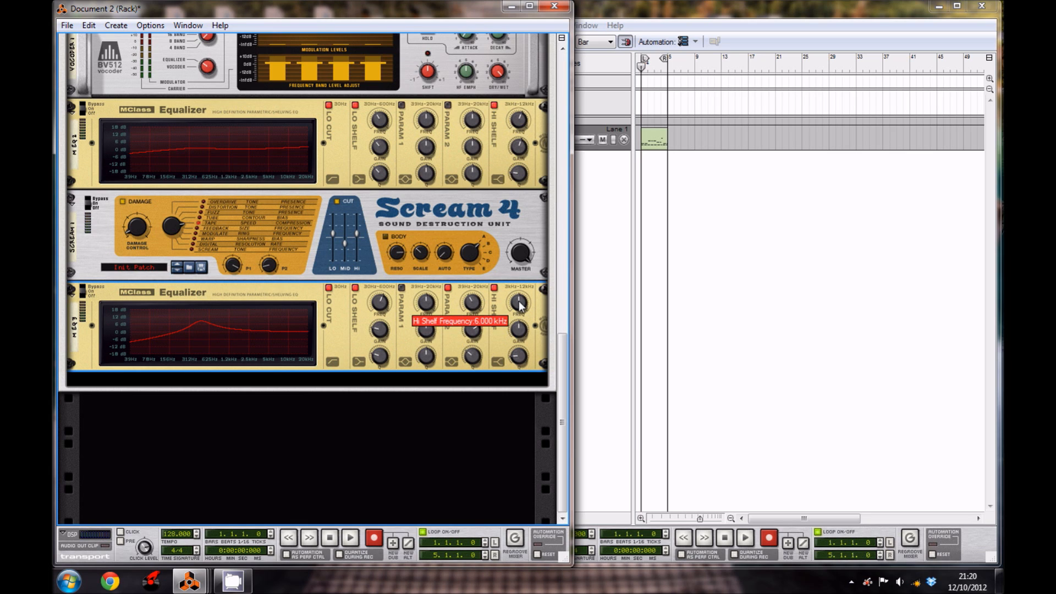
left_click_drag(519, 302, 521, 298)
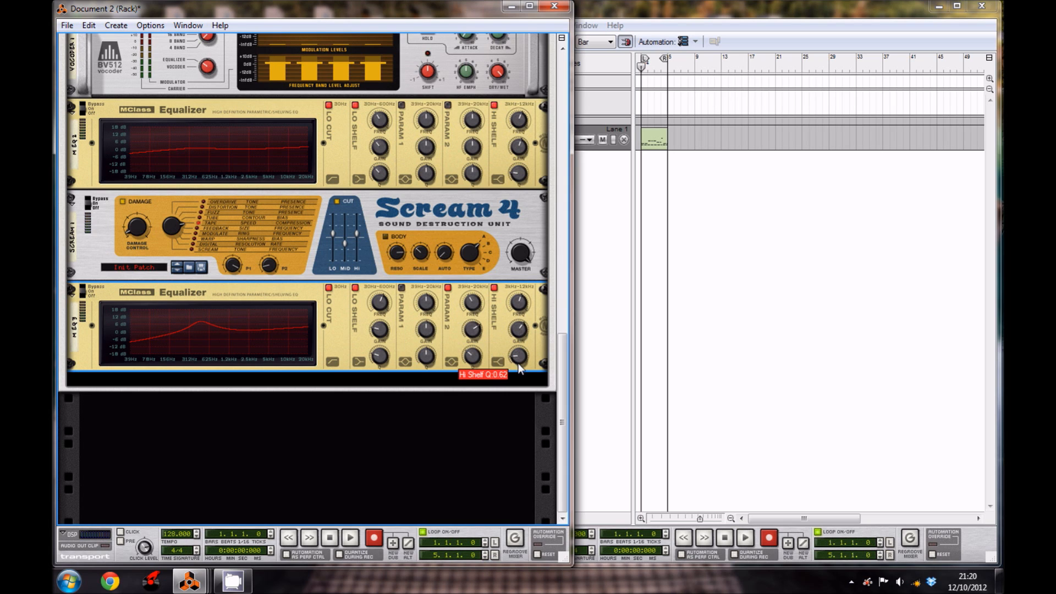
mouse_move(498, 444)
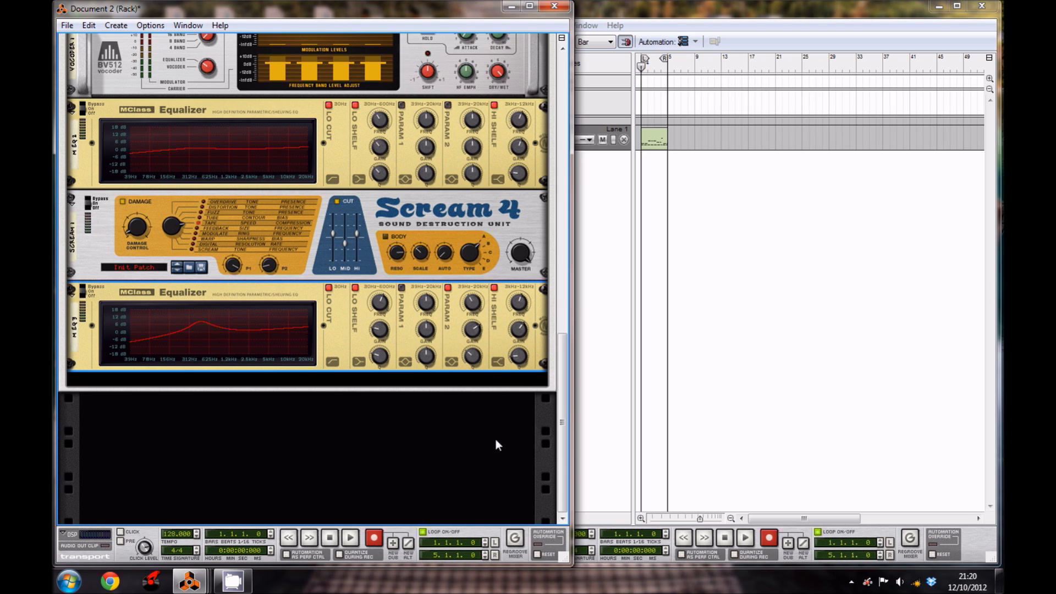
mouse_move(198, 305)
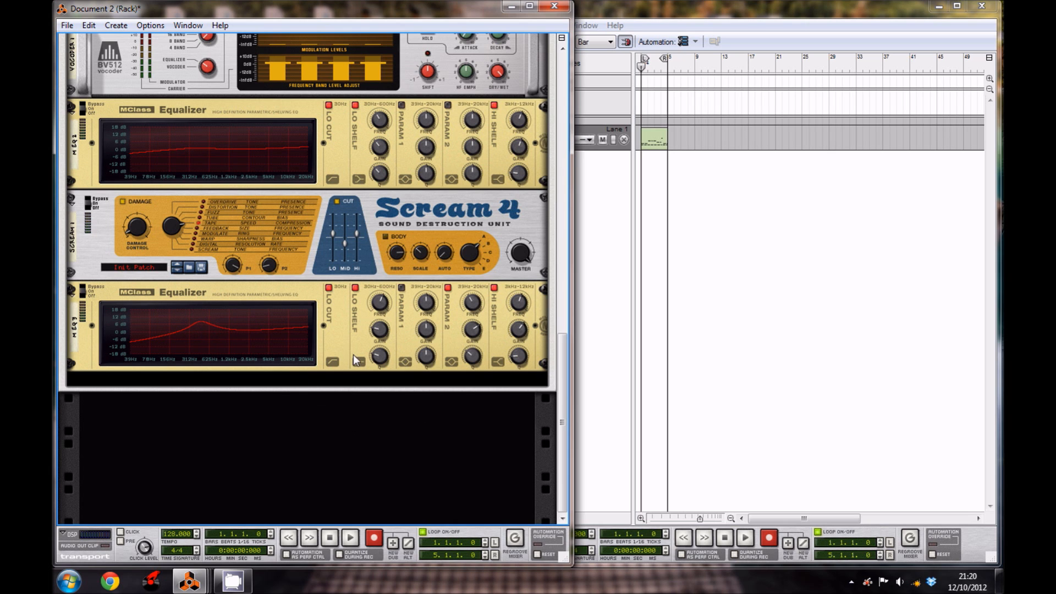
Add an MClass Compressor with soft knee, ratio about 30:1 and release near 413 ms
right_click(357, 360)
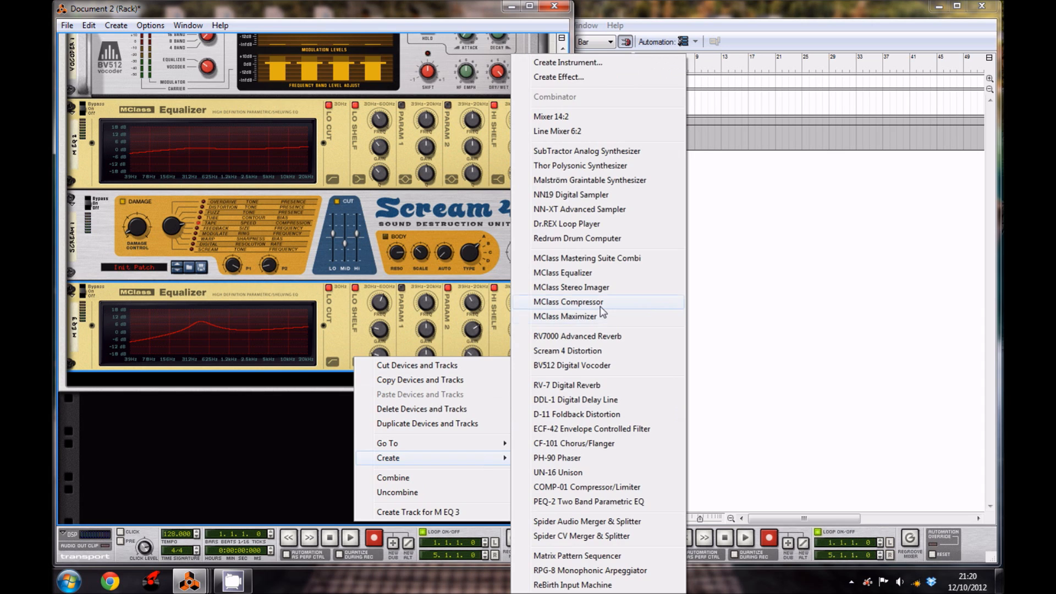
left_click(568, 302)
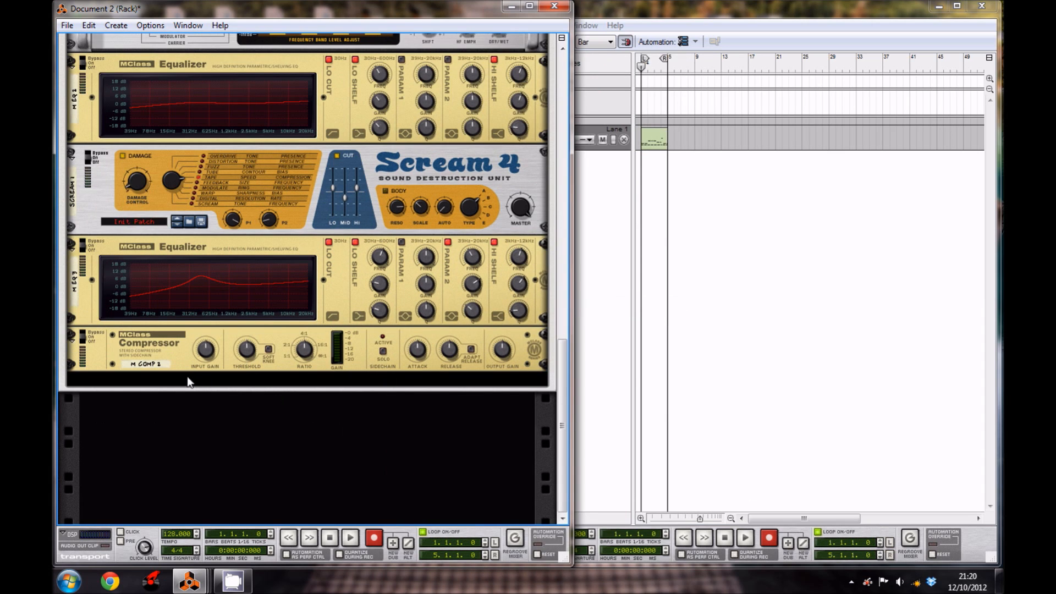
left_click_drag(205, 349, 209, 343)
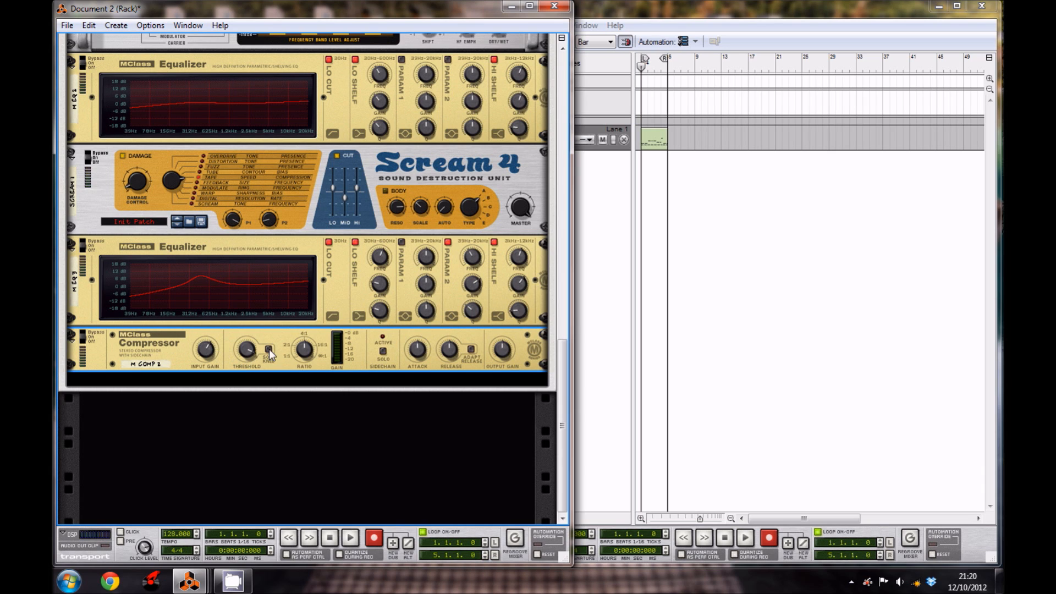
mouse_move(269, 352)
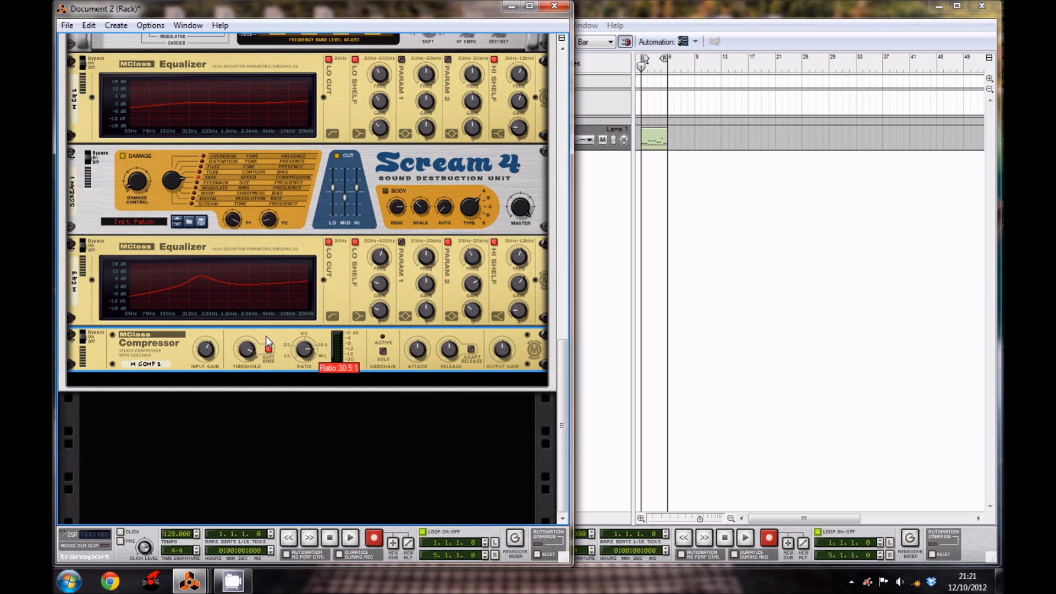
left_click_drag(303, 349, 299, 357)
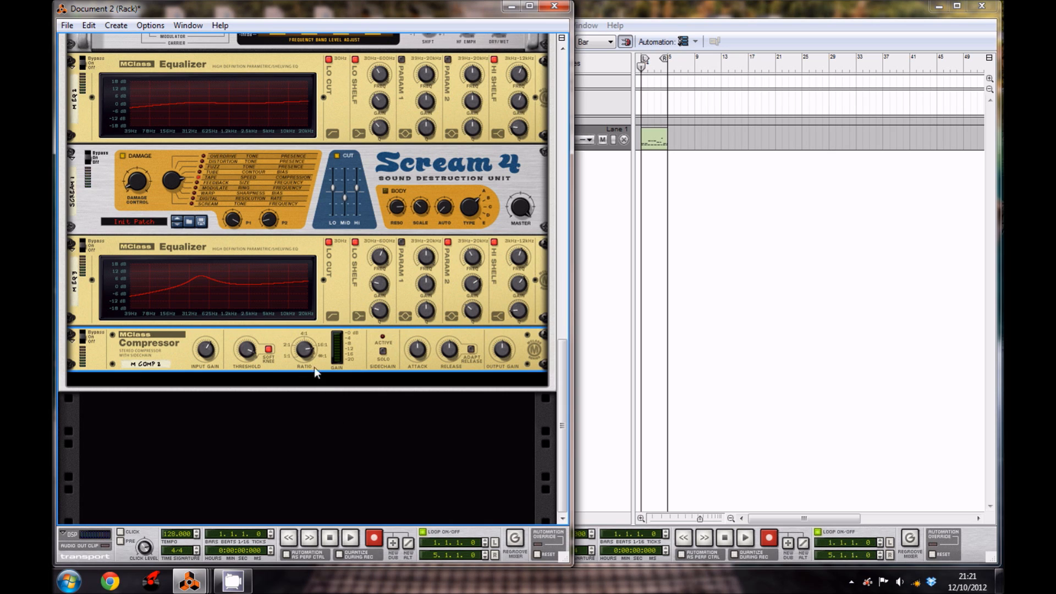
mouse_move(426, 358)
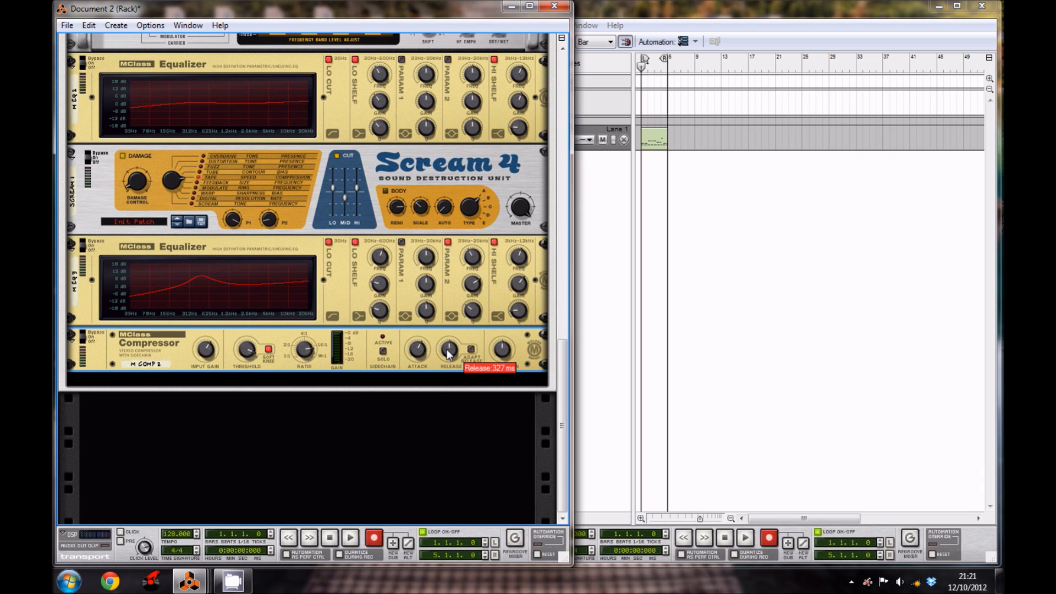
left_click_drag(449, 350, 447, 344)
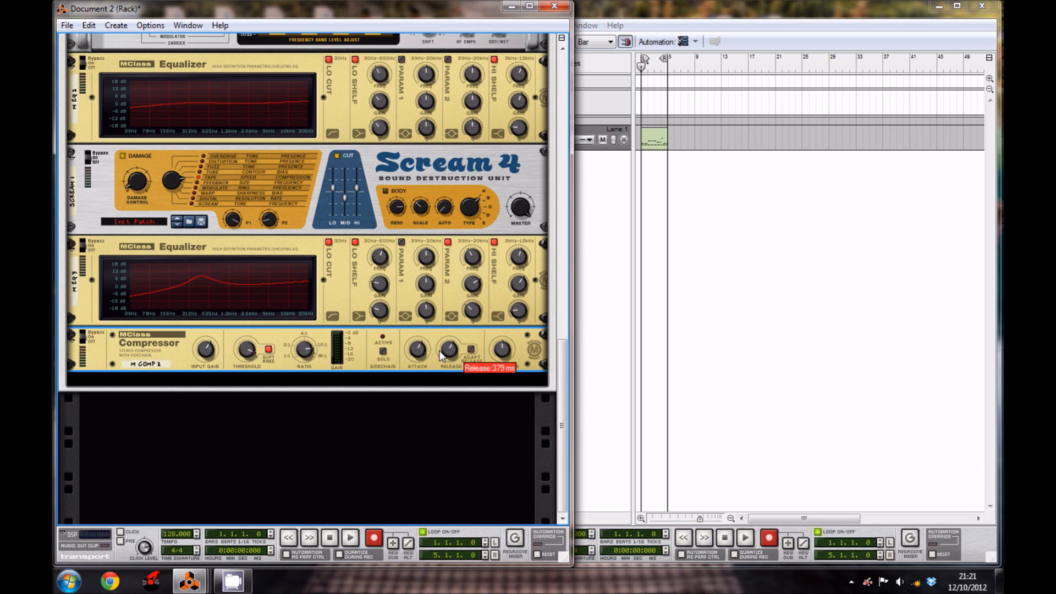
left_click_drag(450, 349, 449, 343)
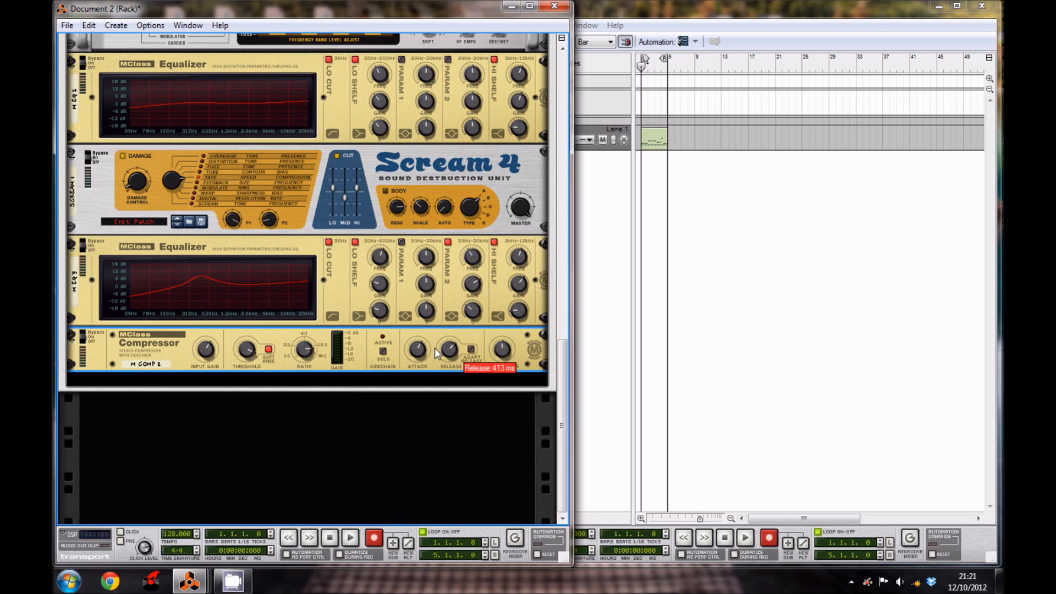
mouse_move(501, 350)
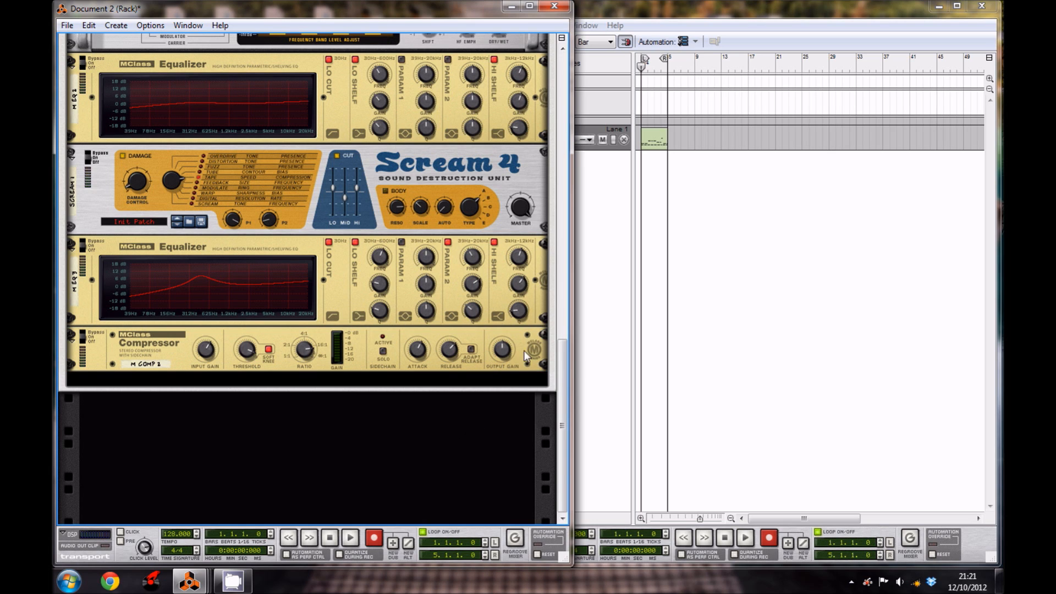
mouse_move(368, 436)
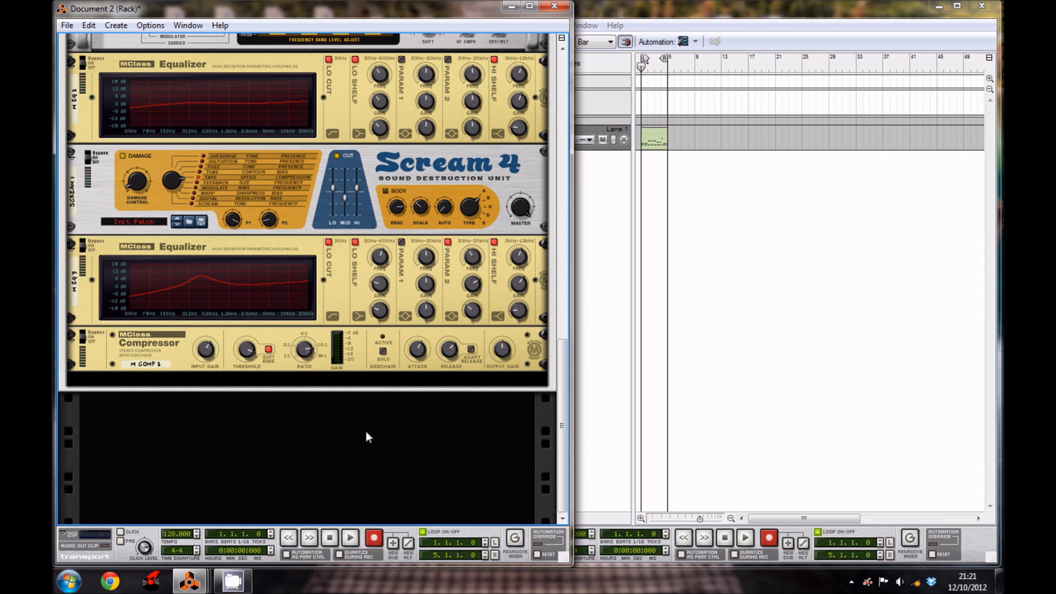
Add an RV7000 Advanced Reverb below the compressor, loaded with the All Warm Plate patch
right_click(367, 436)
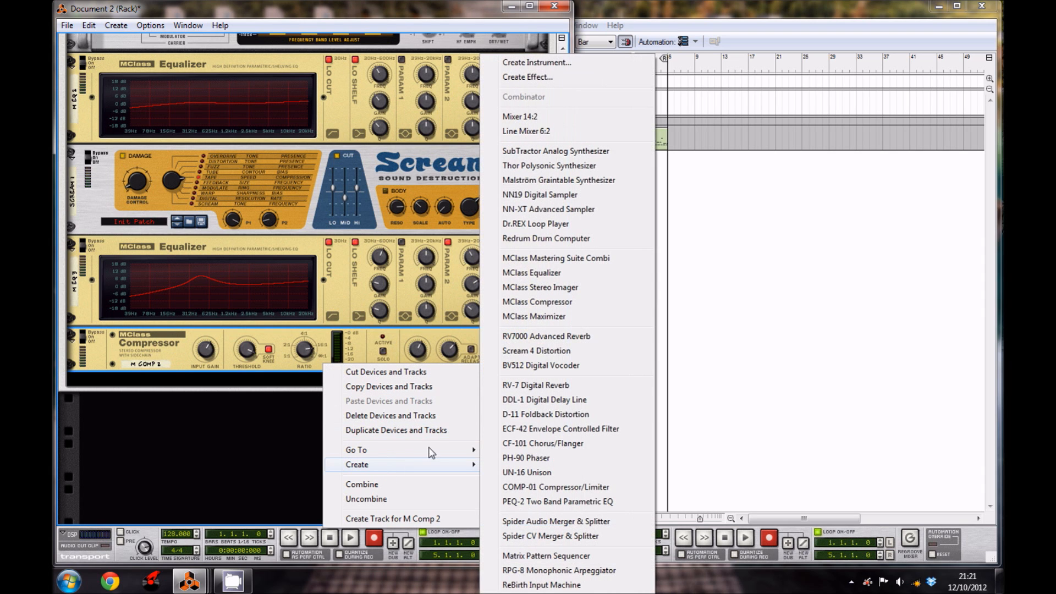
mouse_move(574, 346)
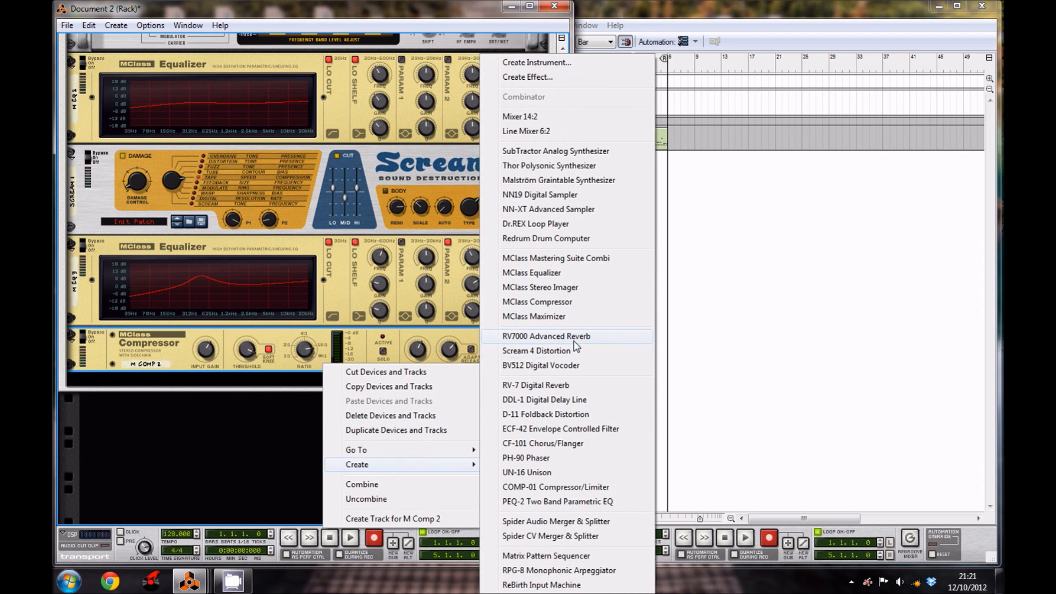
left_click(546, 336)
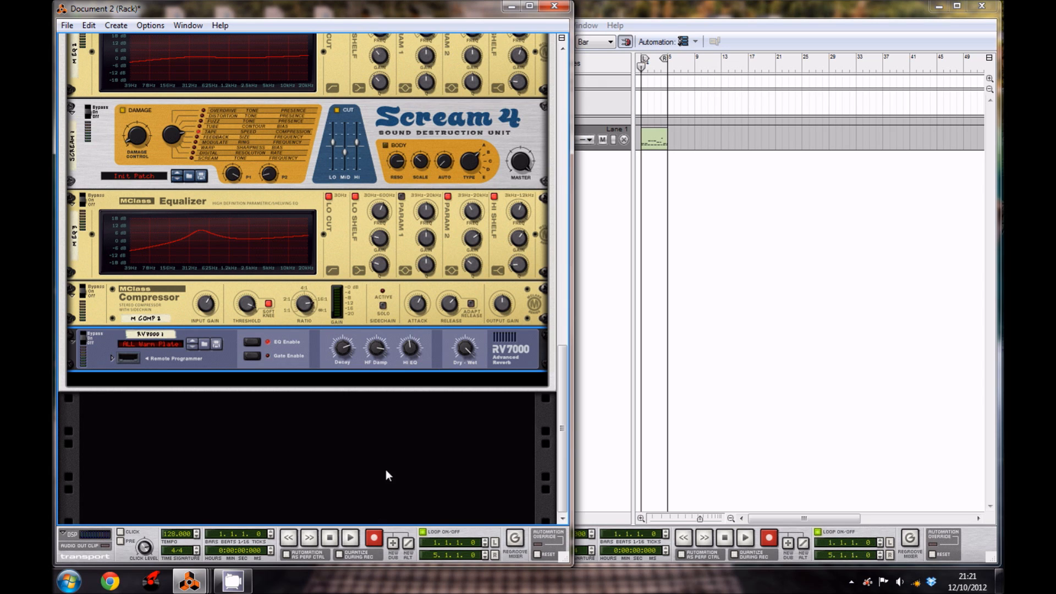
mouse_move(462, 354)
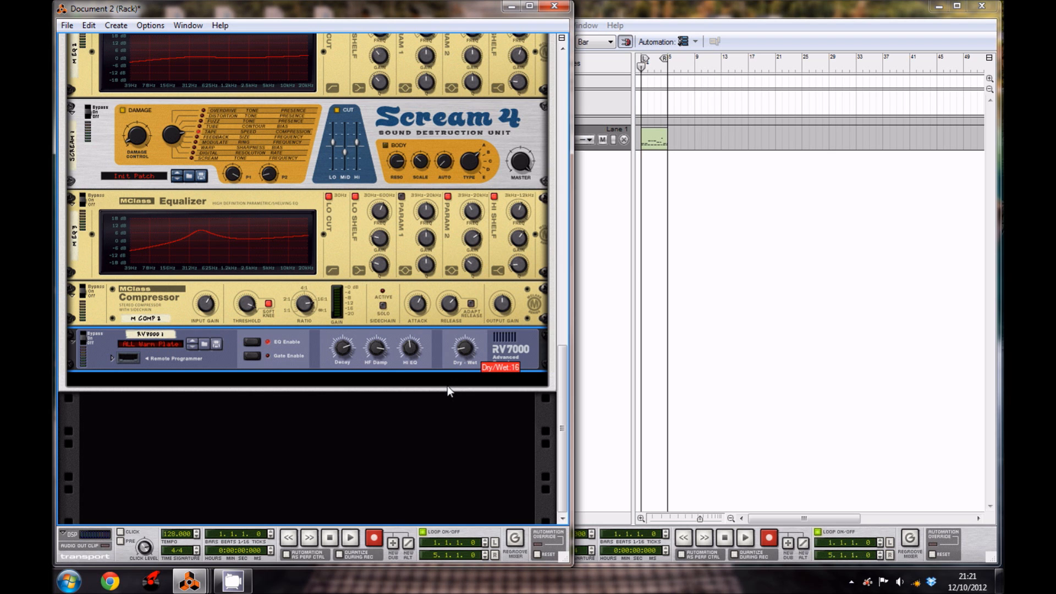
mouse_move(438, 409)
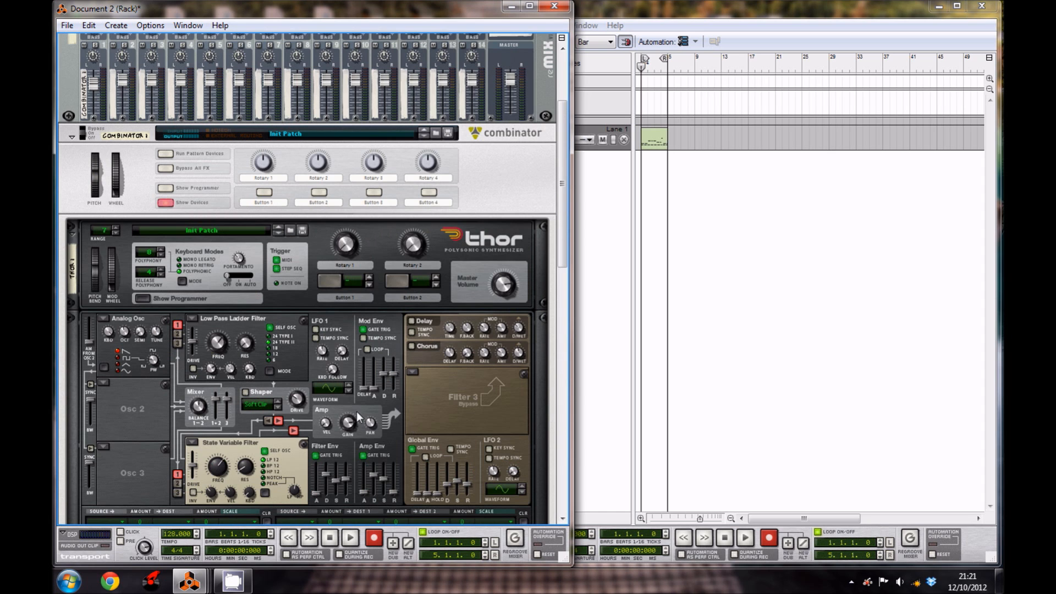
Scroll the rack to bring the Combinator 1 device back into view
scroll("down", 3)
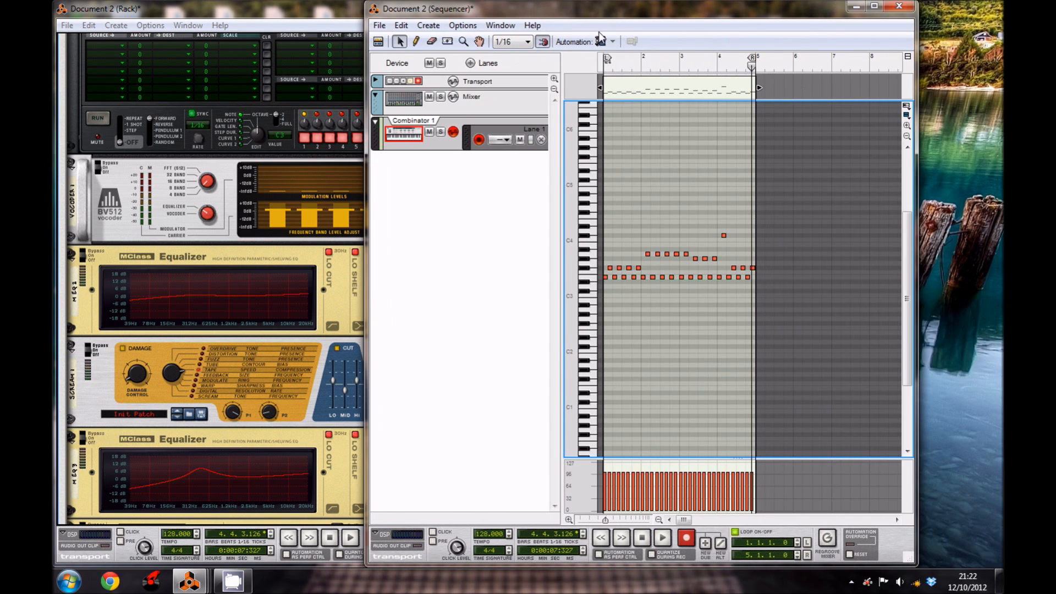
Maximize the sequencer window and play back the Combinator lead clip
left_click(875, 6)
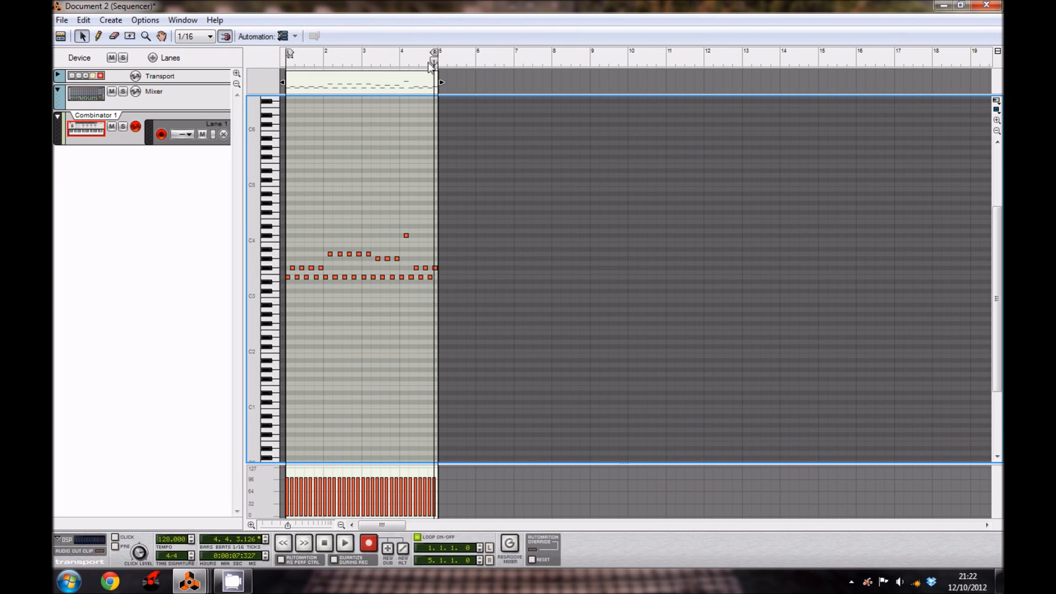
left_click(344, 543)
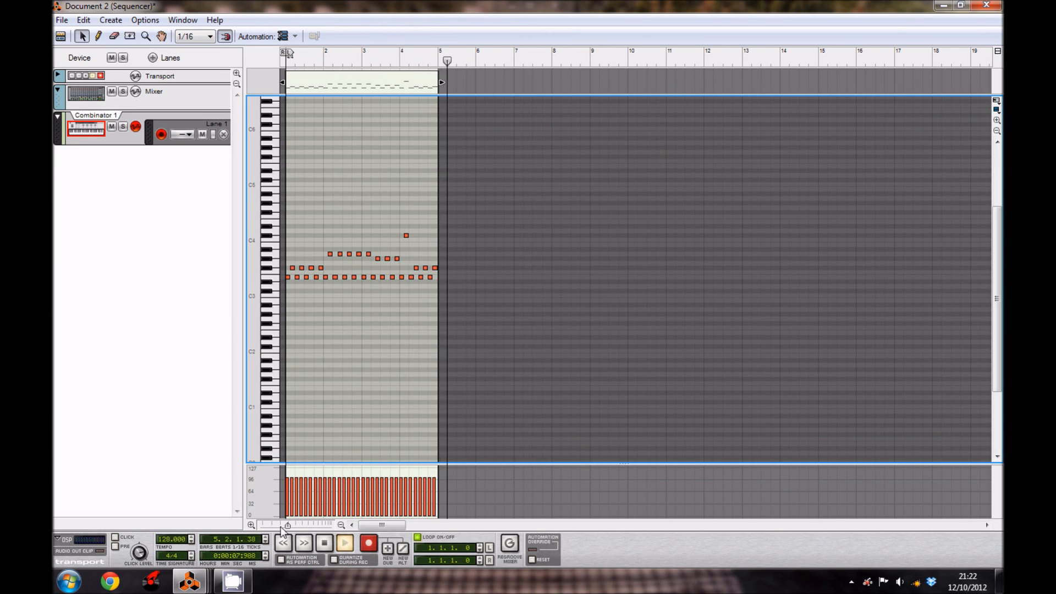